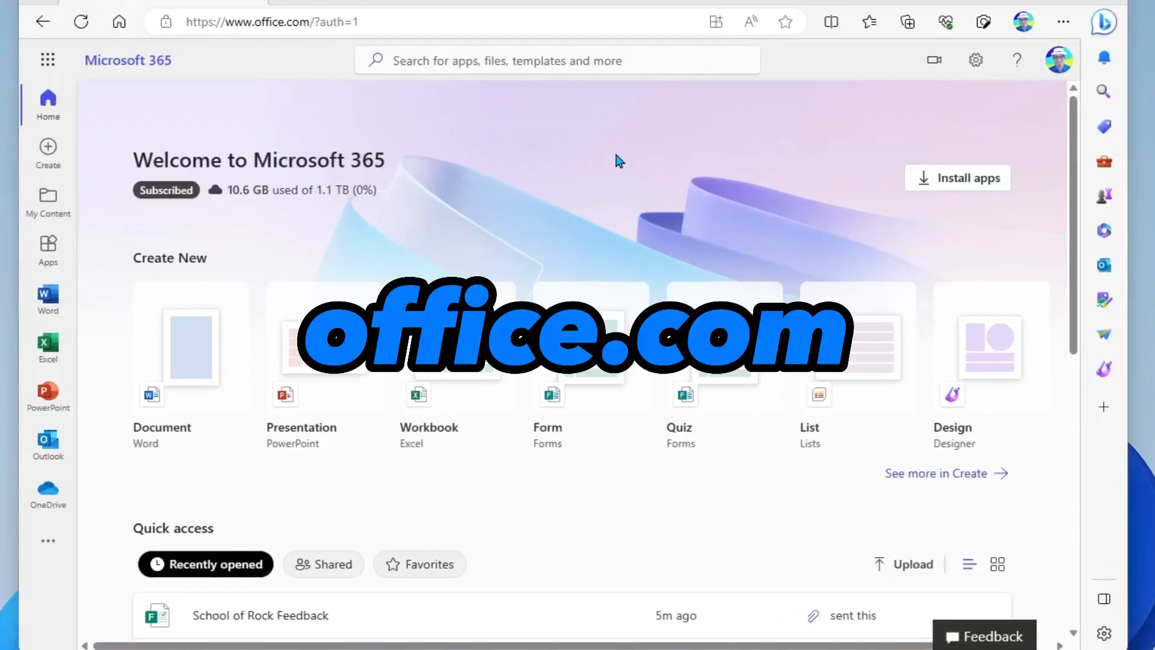
pyautogui.moveTo(233, 123)
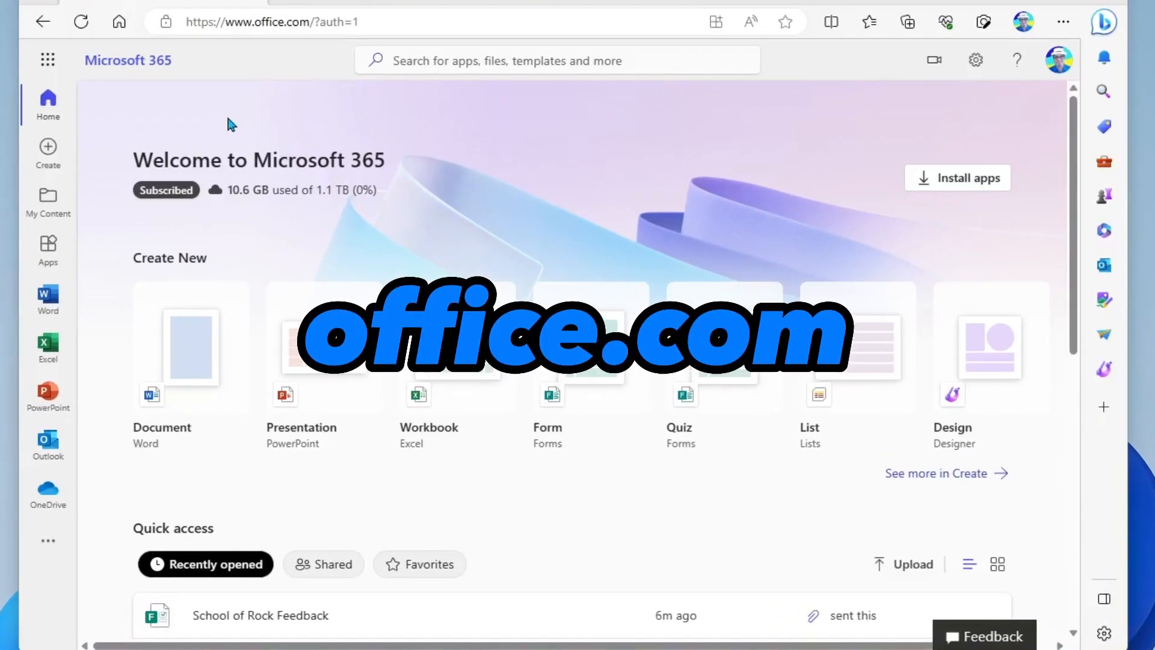
# Launch Microsoft Forms from the Microsoft 365 app launcher's All apps list
pyautogui.click(47, 60)
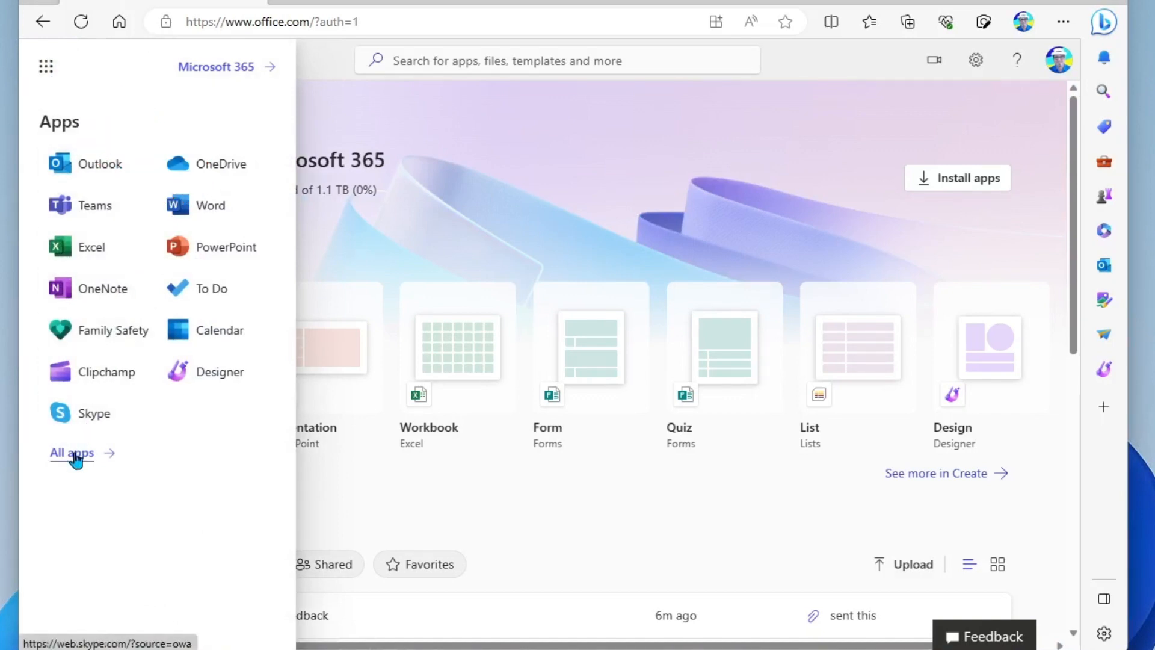
pyautogui.click(71, 452)
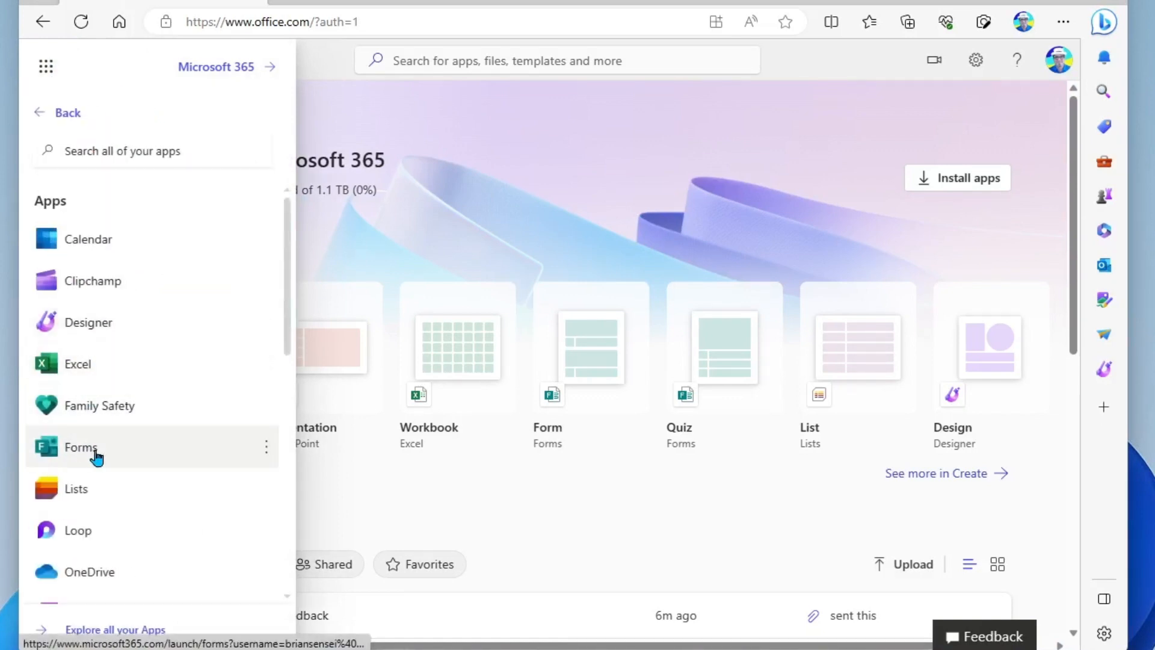
pyautogui.click(81, 447)
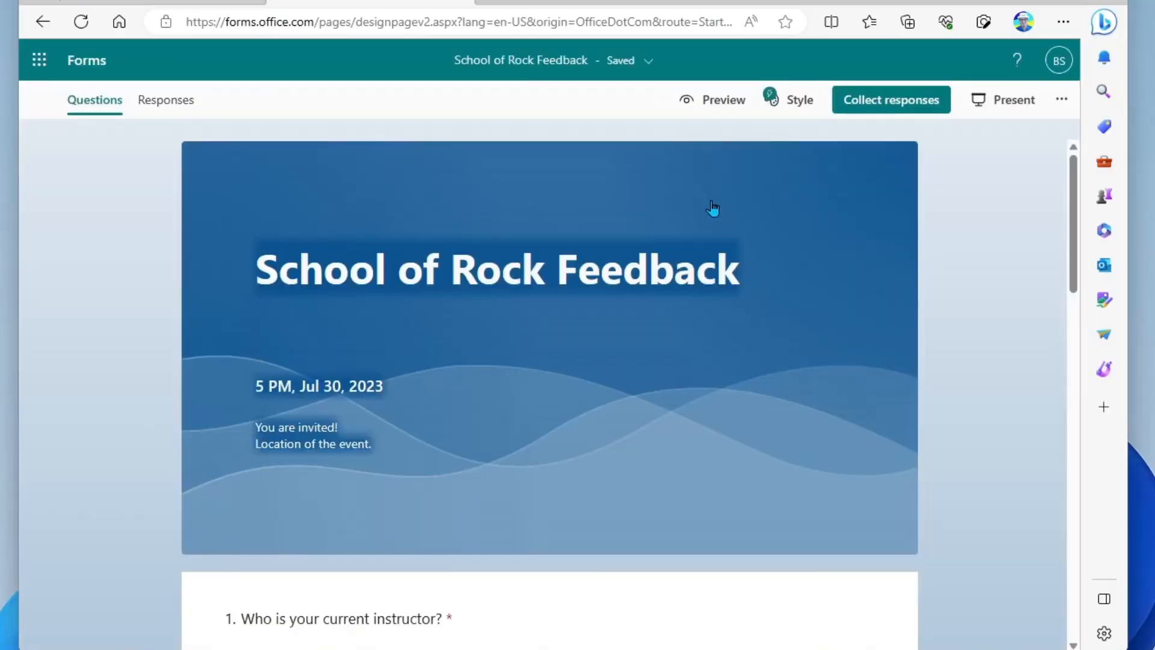
pyautogui.moveTo(829, 207)
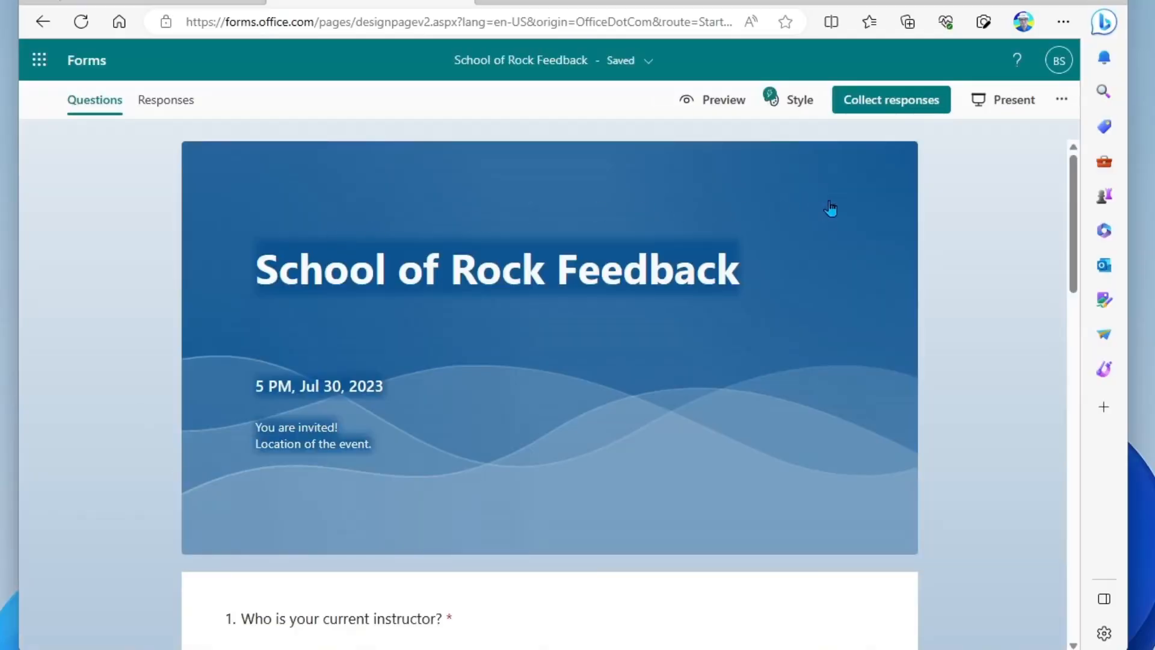
pyautogui.moveTo(946, 210)
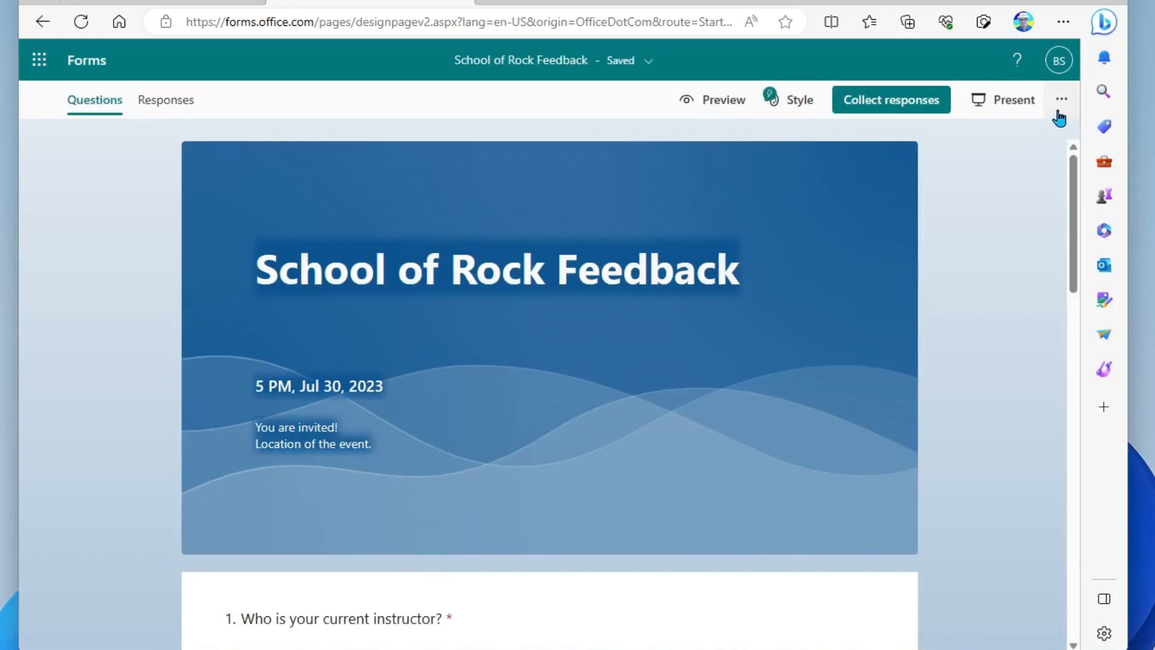
# Show the more-options menu for the School of Rock Feedback form
pyautogui.click(1061, 99)
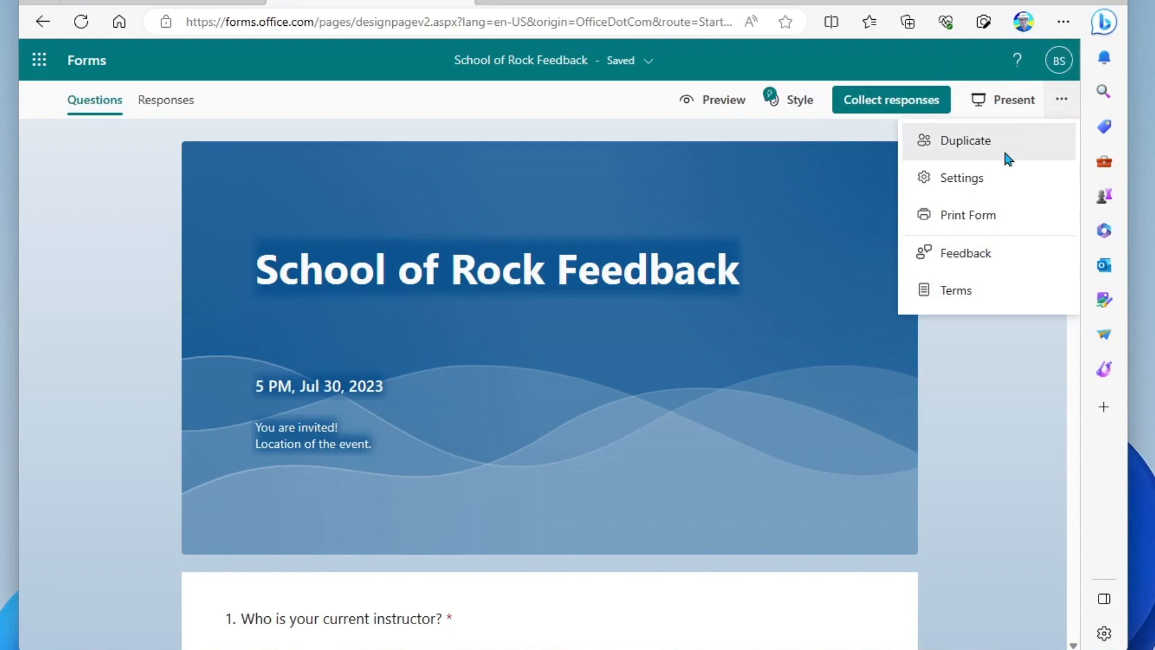
pyautogui.moveTo(969, 178)
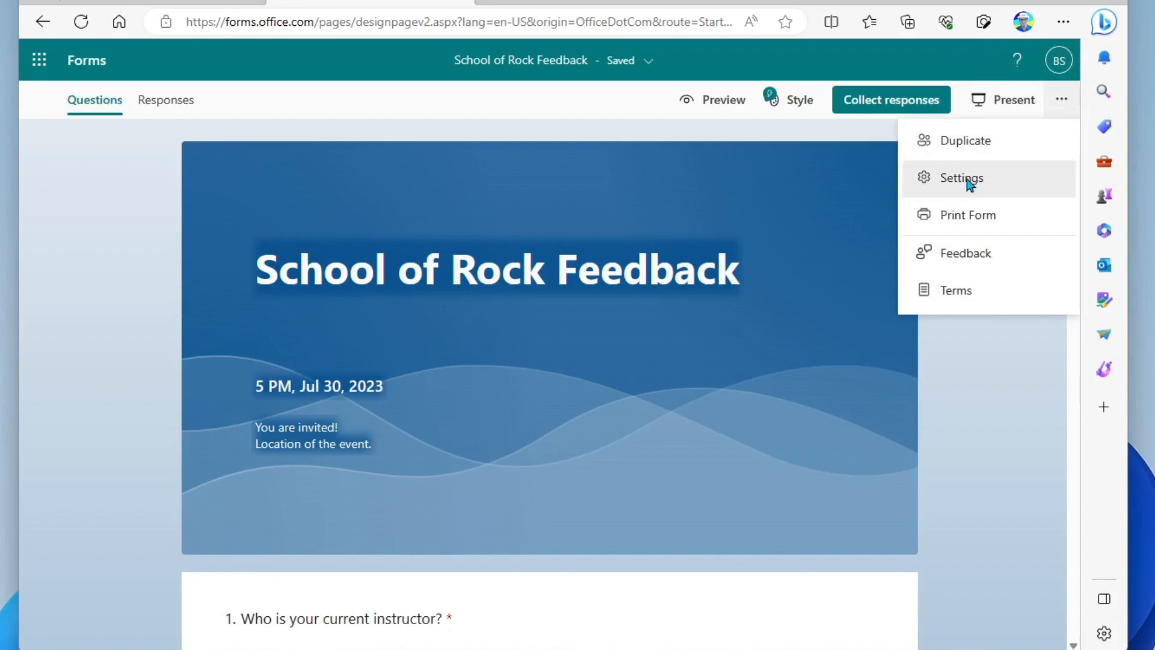
# In the form's Settings pane, try an End date for responses and leave it unset
pyautogui.click(960, 178)
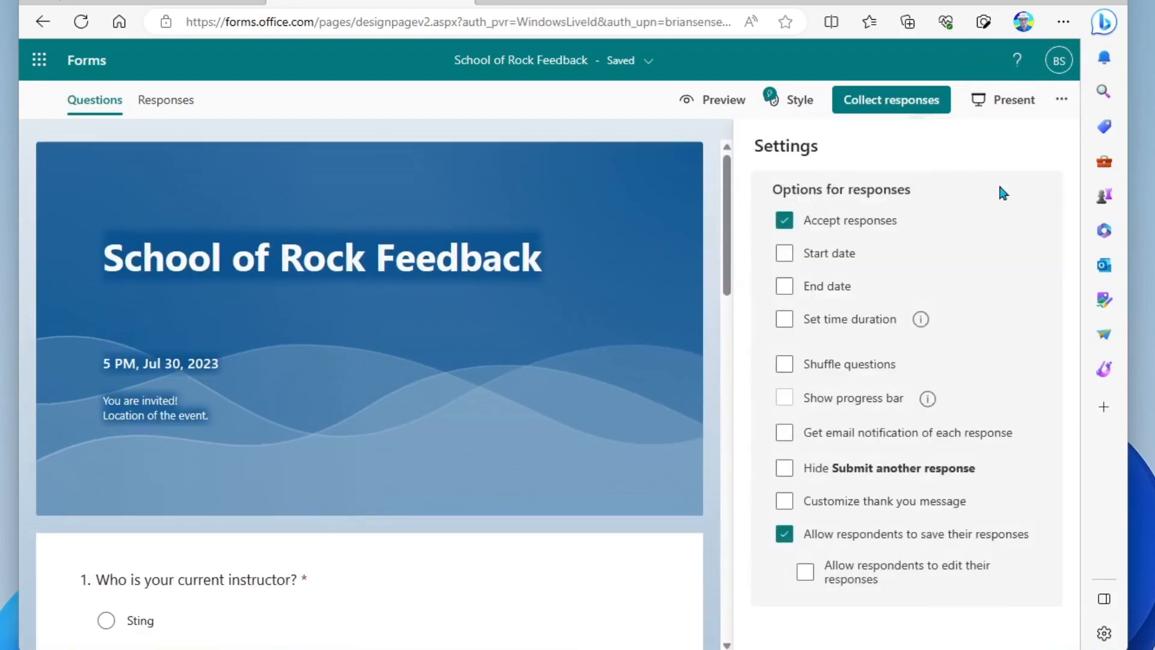
pyautogui.moveTo(911, 257)
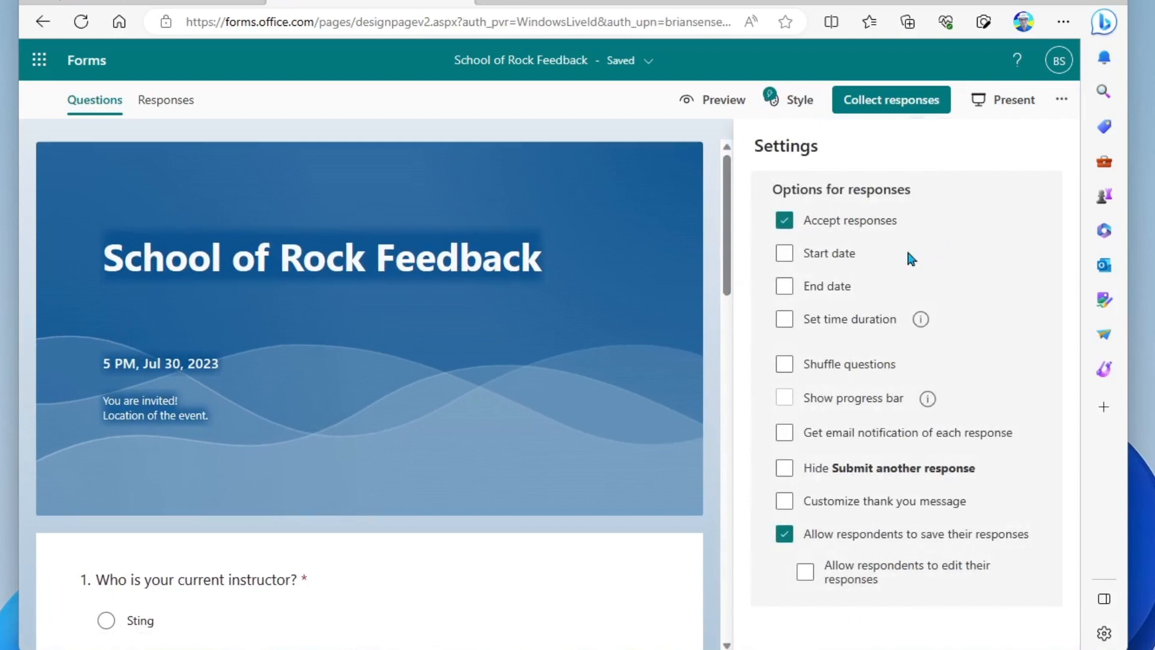
pyautogui.moveTo(865, 283)
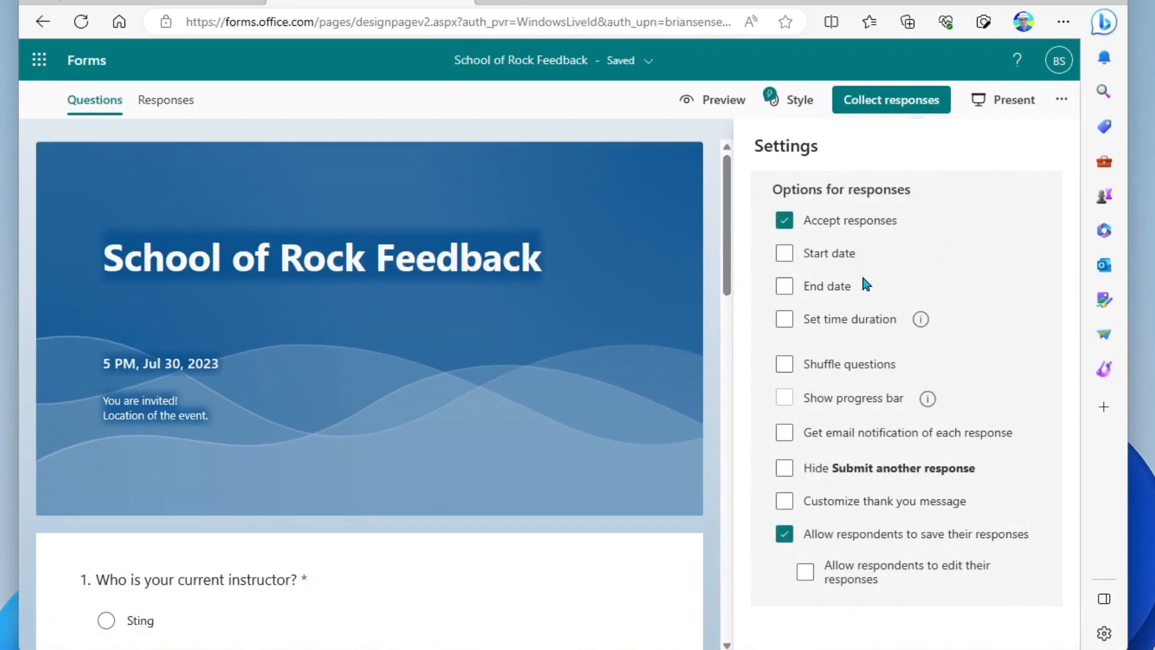
pyautogui.moveTo(865, 267)
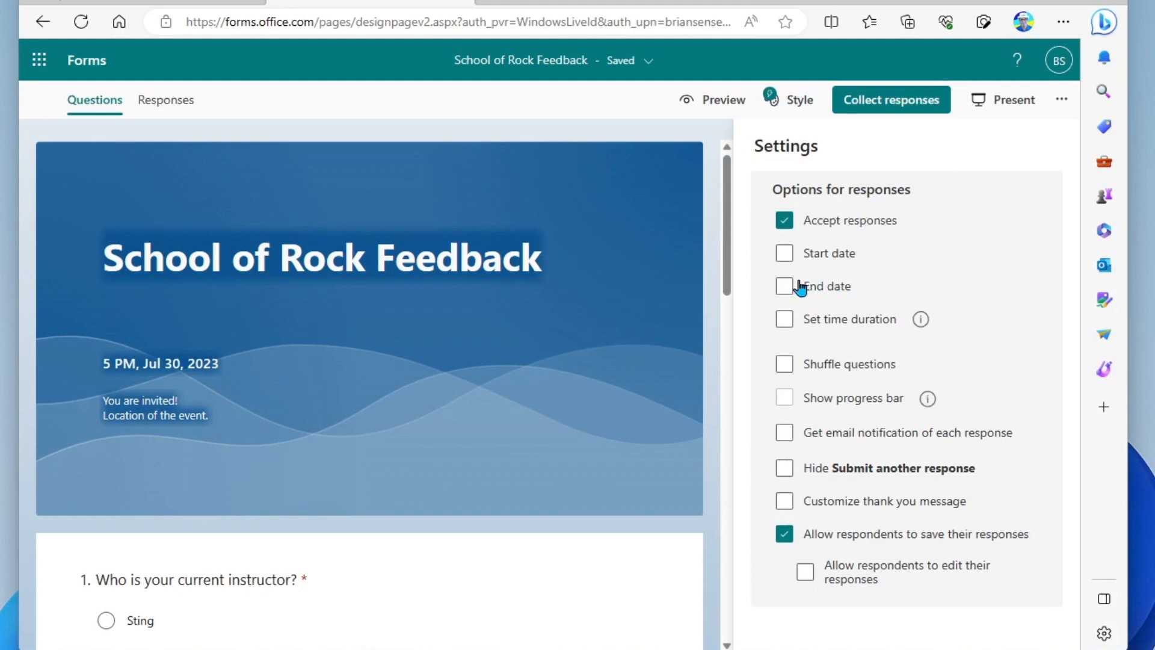
pyautogui.click(783, 286)
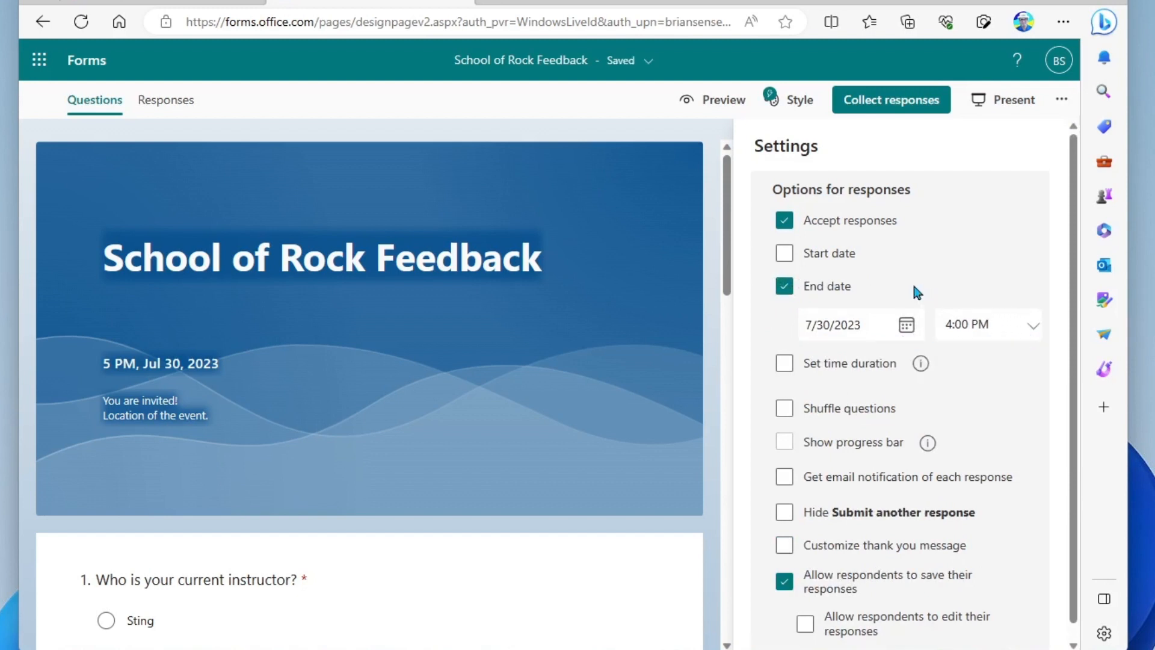
pyautogui.moveTo(902, 286)
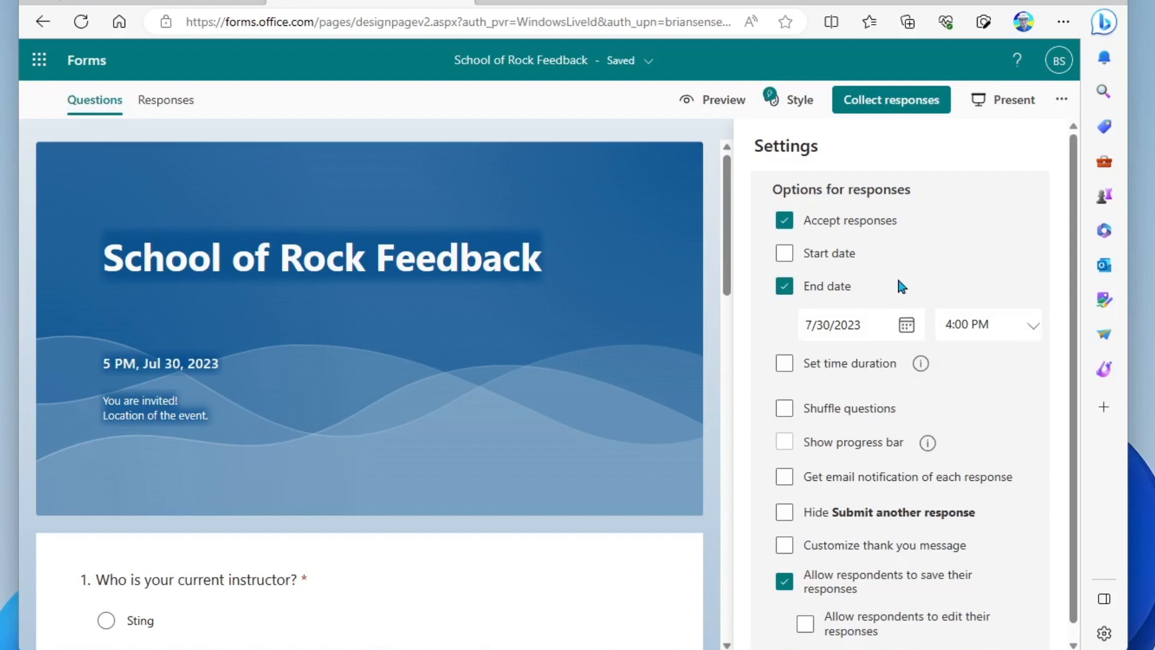
pyautogui.click(783, 286)
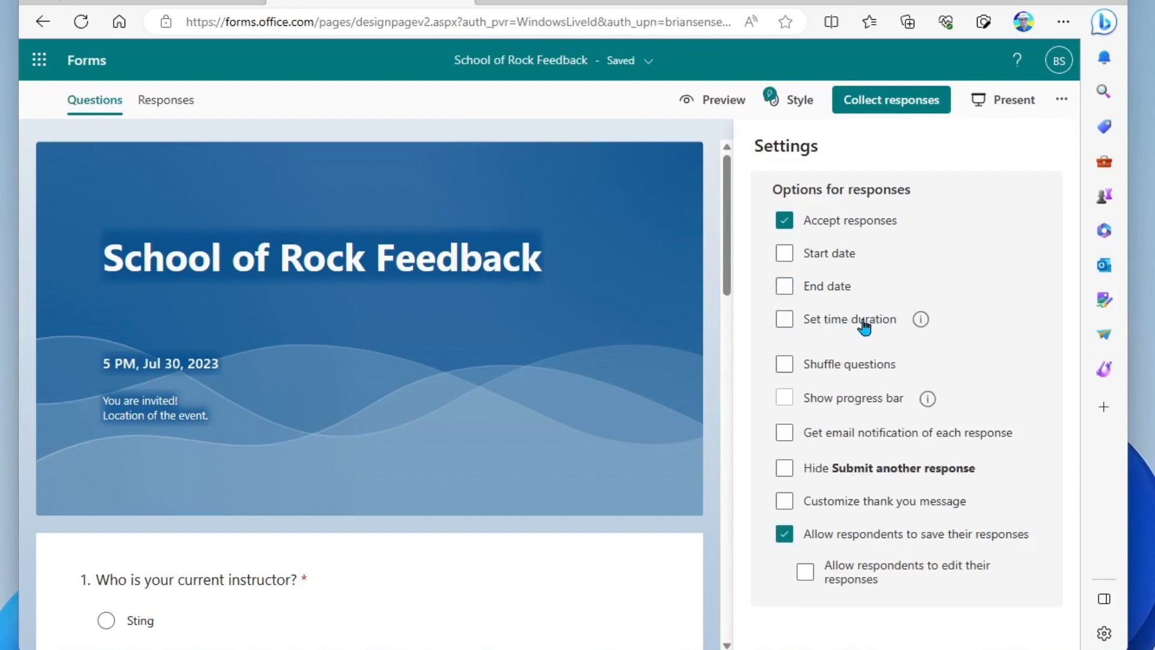
pyautogui.moveTo(972, 329)
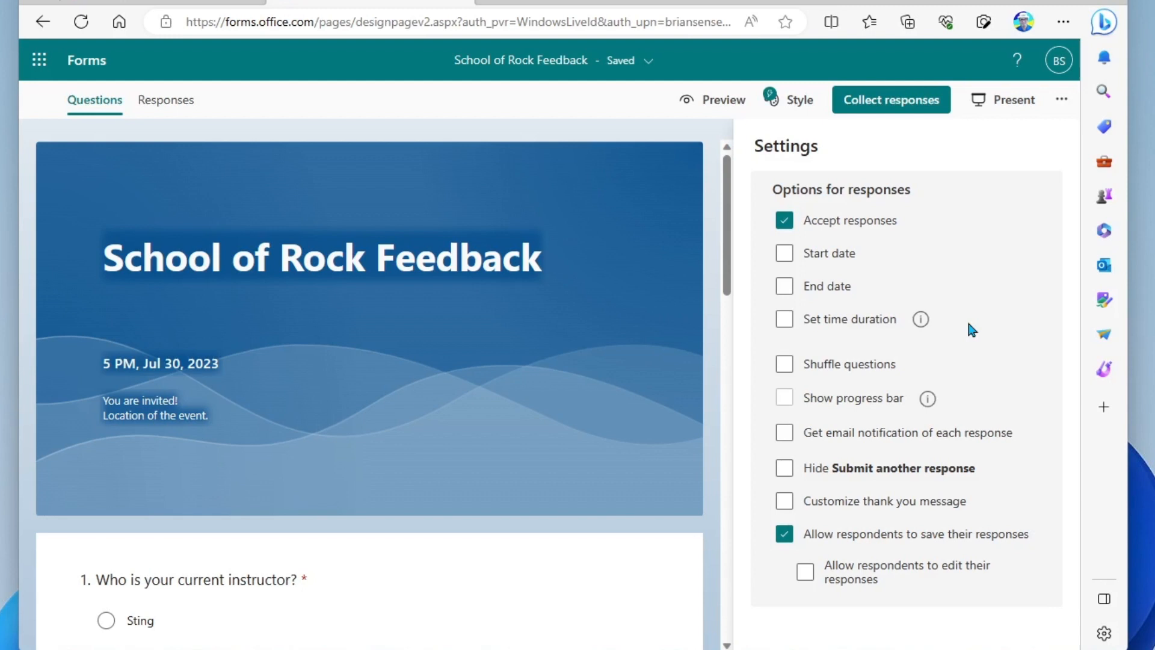
pyautogui.moveTo(957, 346)
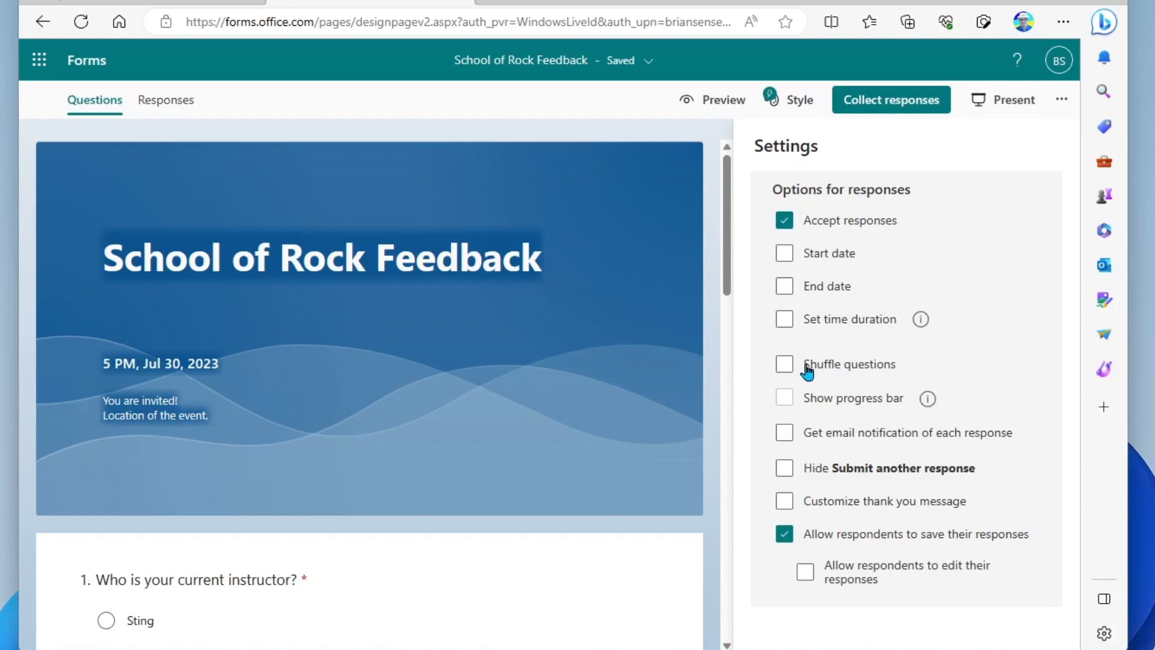
pyautogui.moveTo(925, 372)
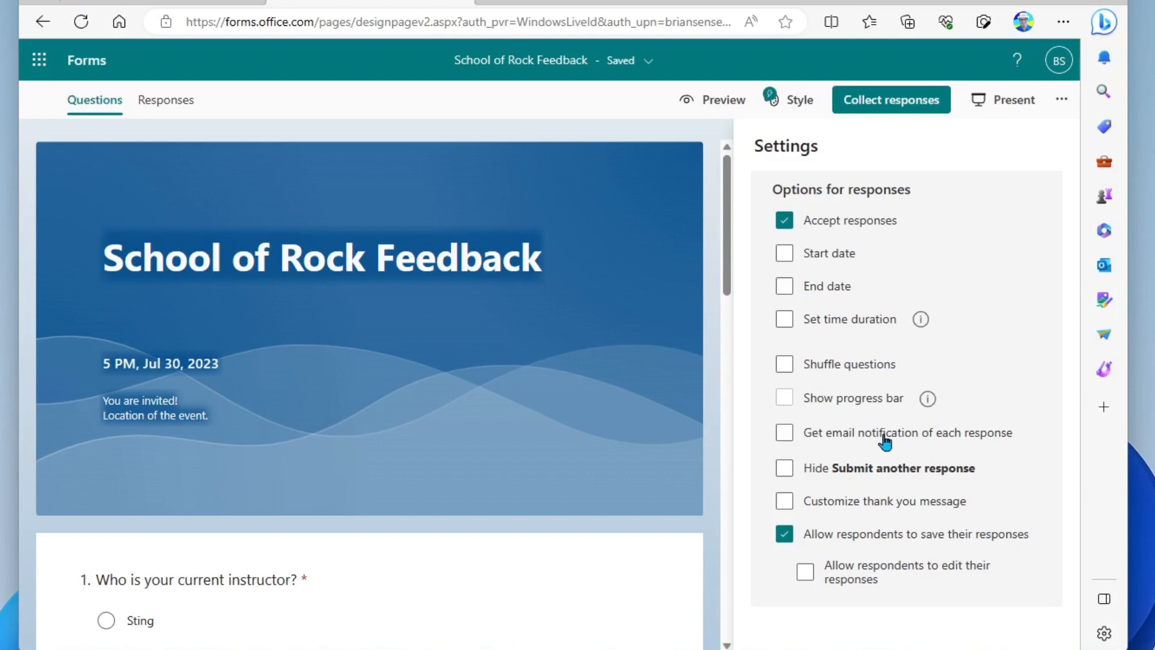
pyautogui.moveTo(882, 452)
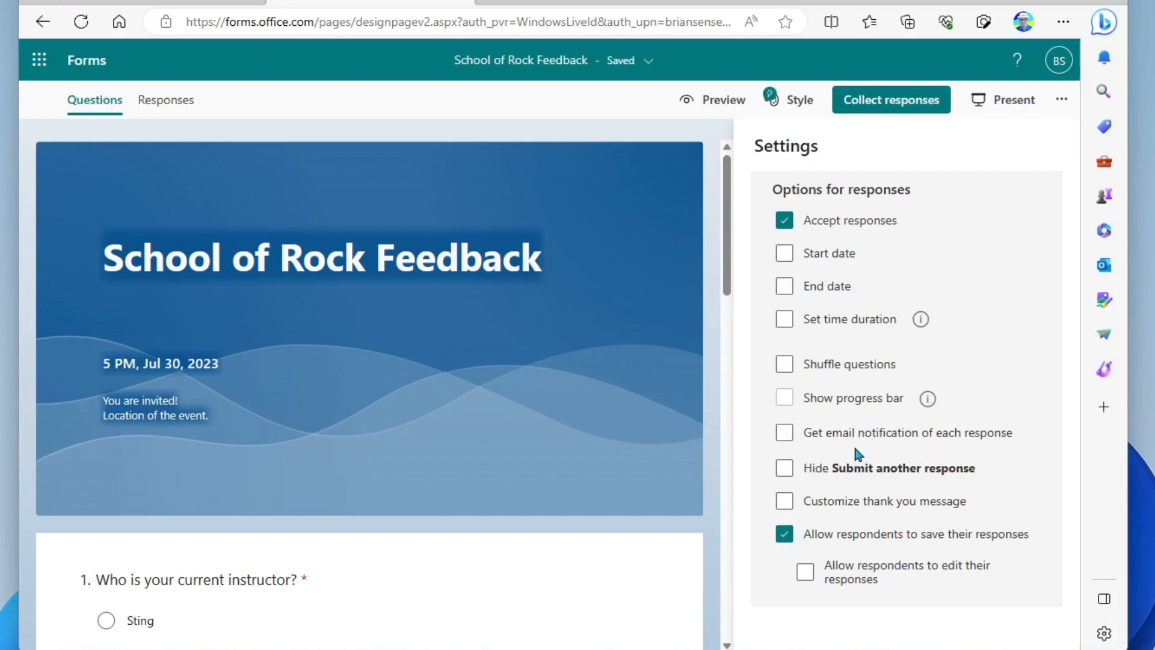
pyautogui.moveTo(831, 454)
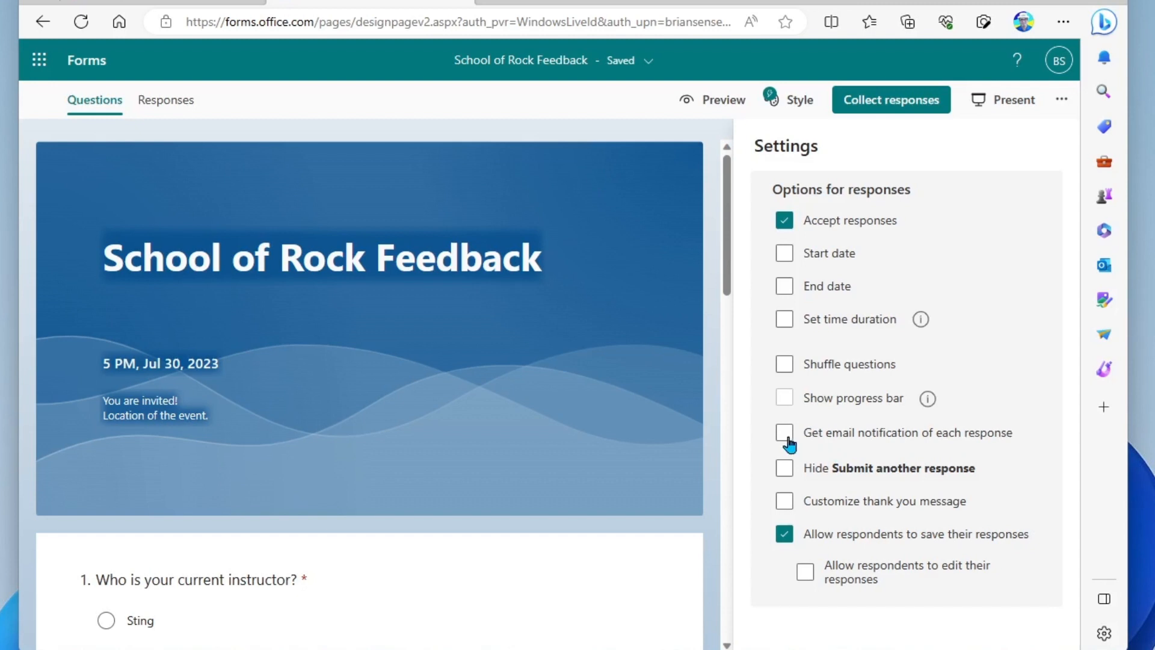
pyautogui.click(783, 433)
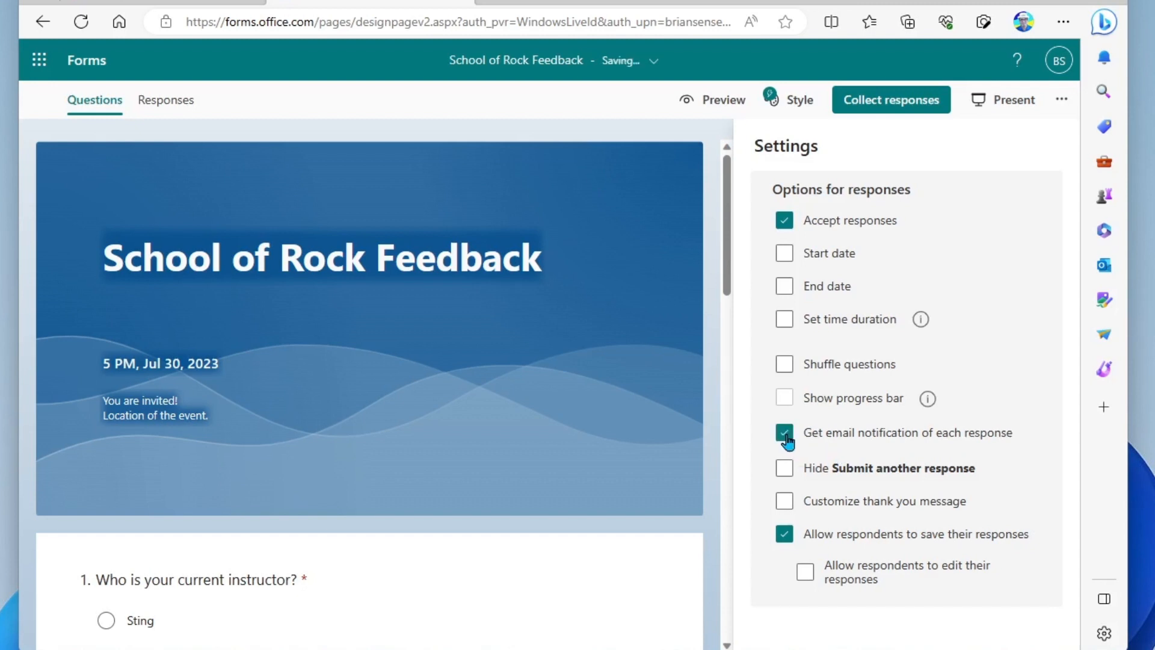
pyautogui.click(783, 433)
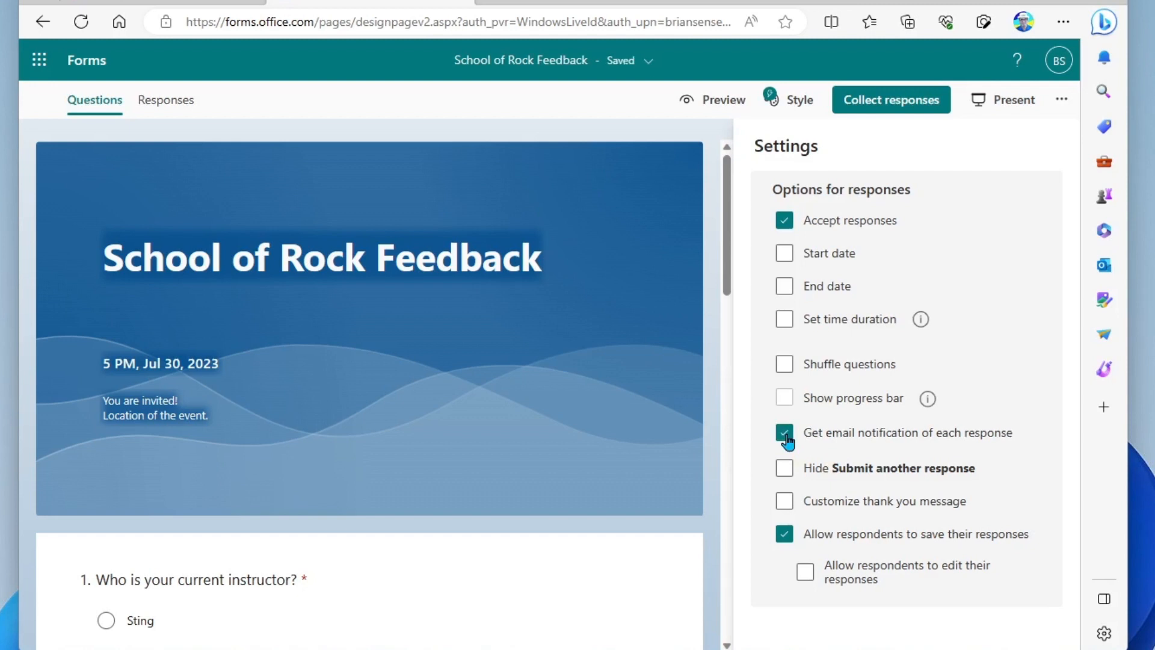
pyautogui.click(783, 432)
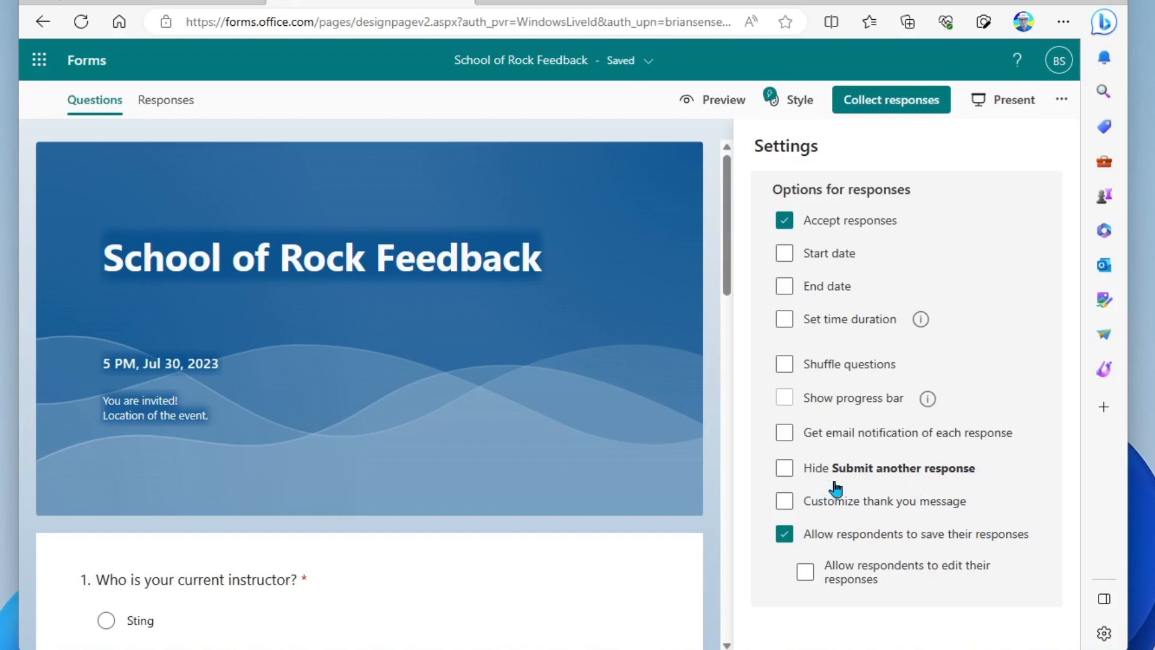
pyautogui.moveTo(944, 485)
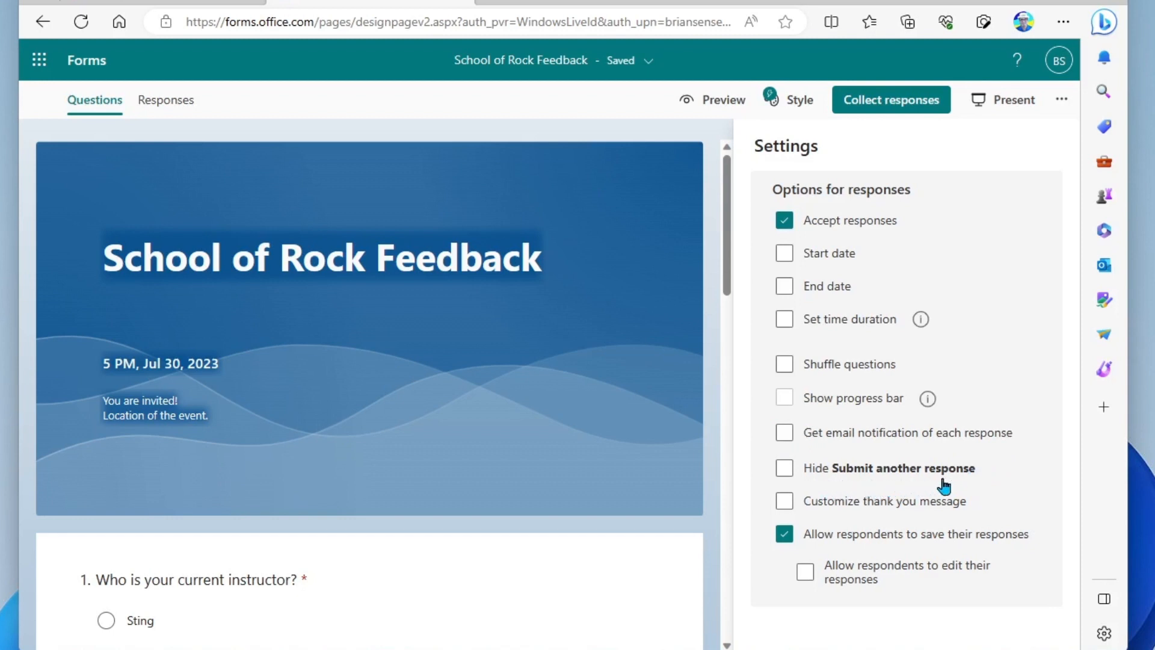
pyautogui.moveTo(956, 487)
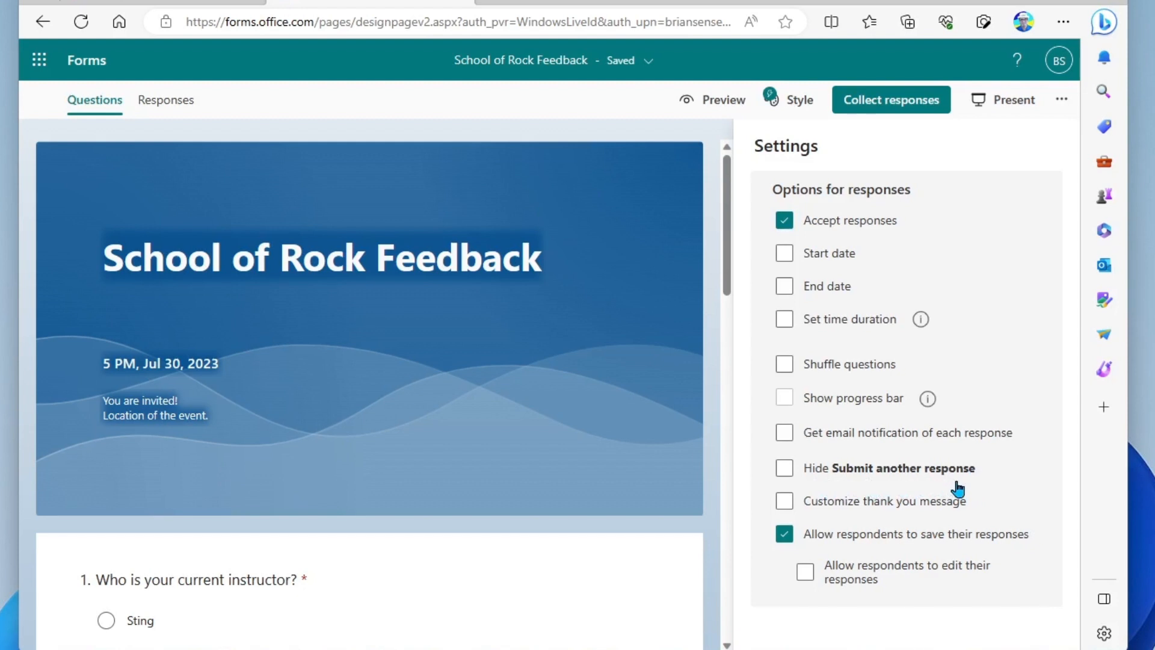
pyautogui.moveTo(802, 481)
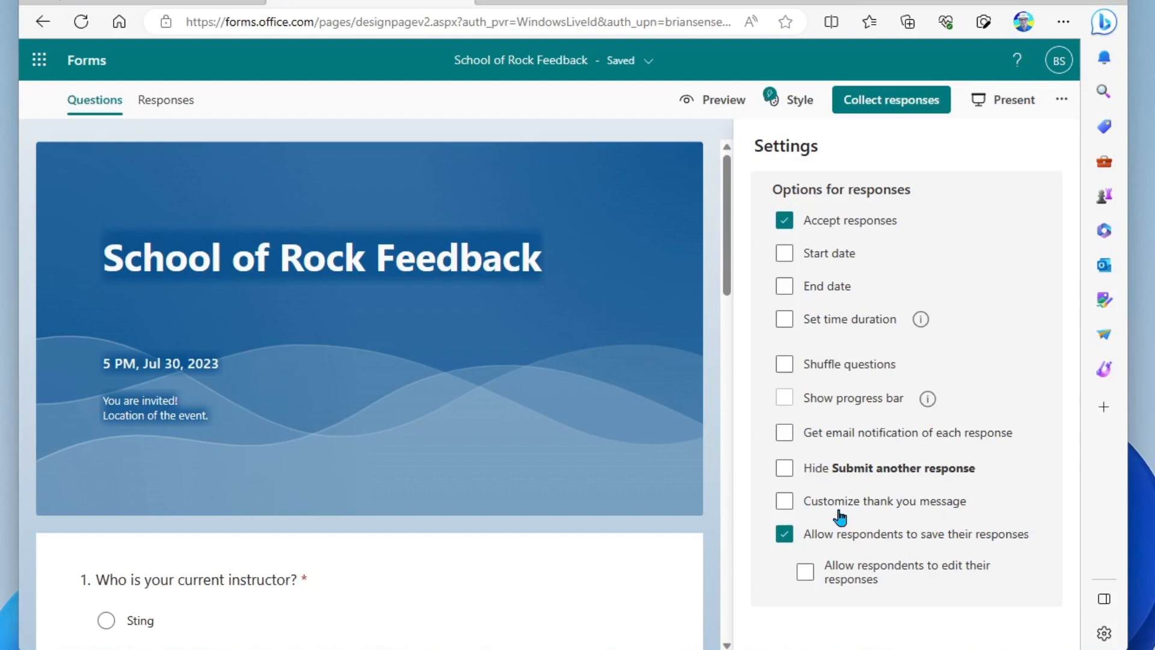
# Enable a custom thank-you message and allow respondents to edit their saved responses
pyautogui.click(783, 501)
pyautogui.write('Thank you for your feedback!')
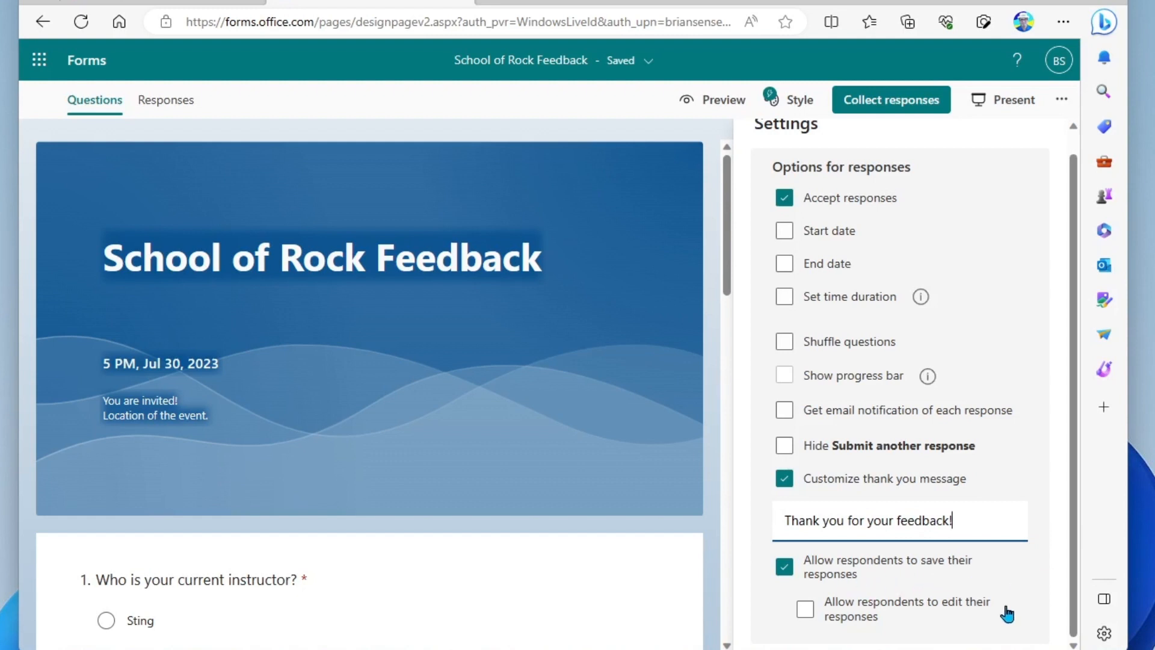
pyautogui.moveTo(917, 623)
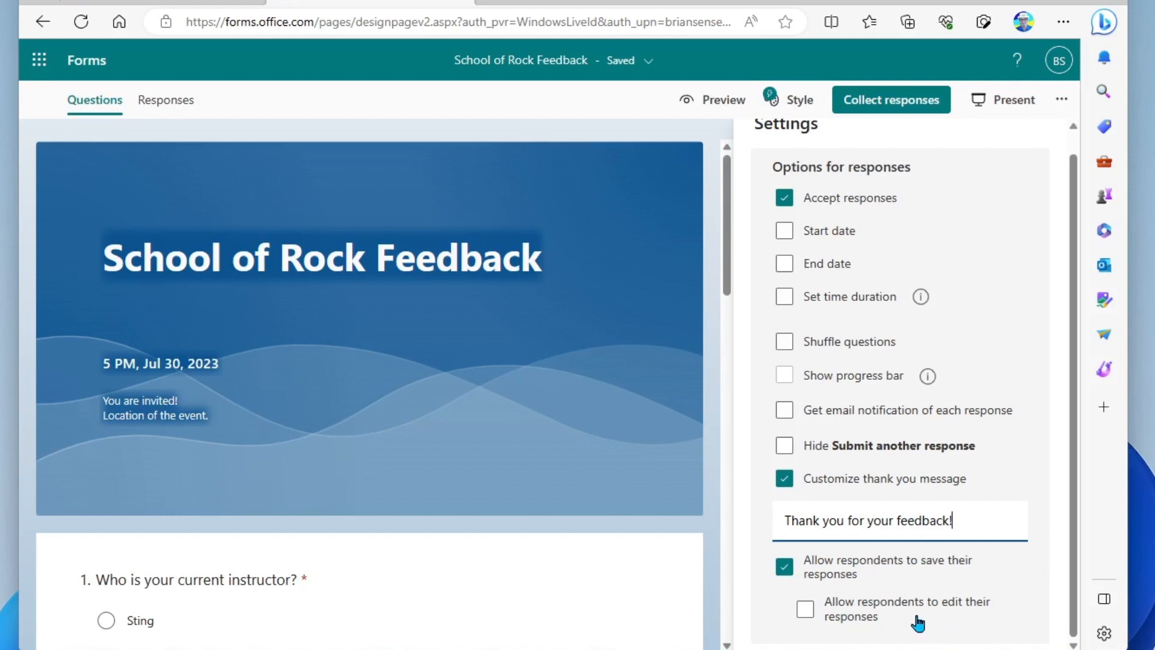
pyautogui.moveTo(819, 603)
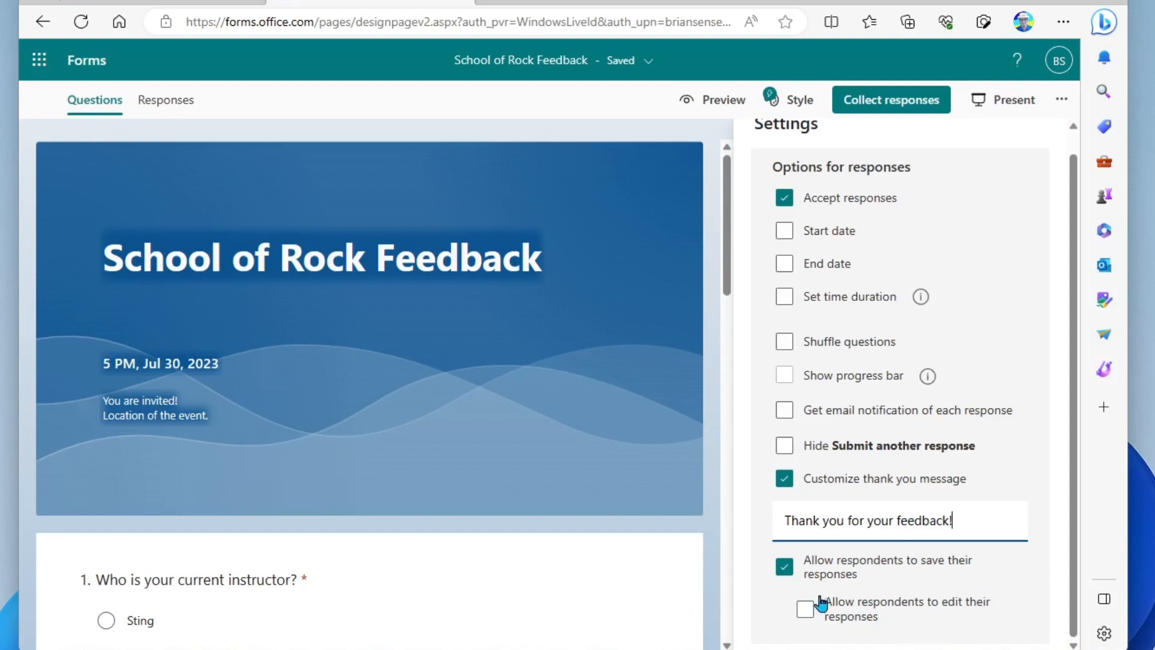
pyautogui.click(804, 608)
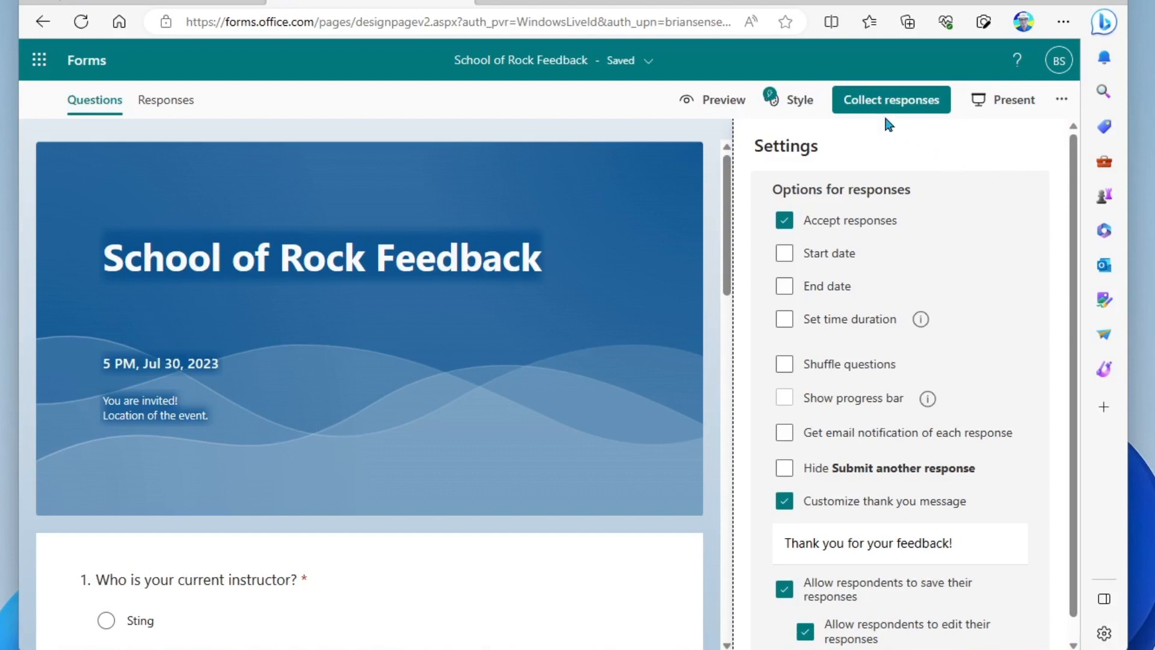
# In Collect responses, copy the form link and switch it to a shortened URL
pyautogui.click(890, 100)
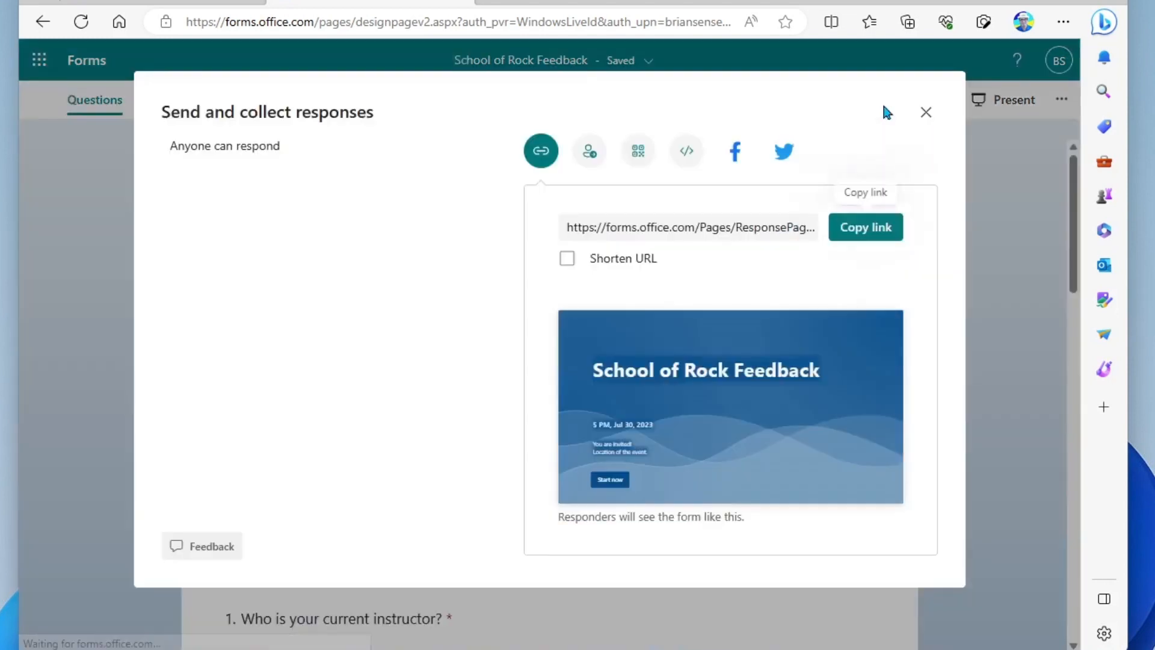
pyautogui.moveTo(433, 122)
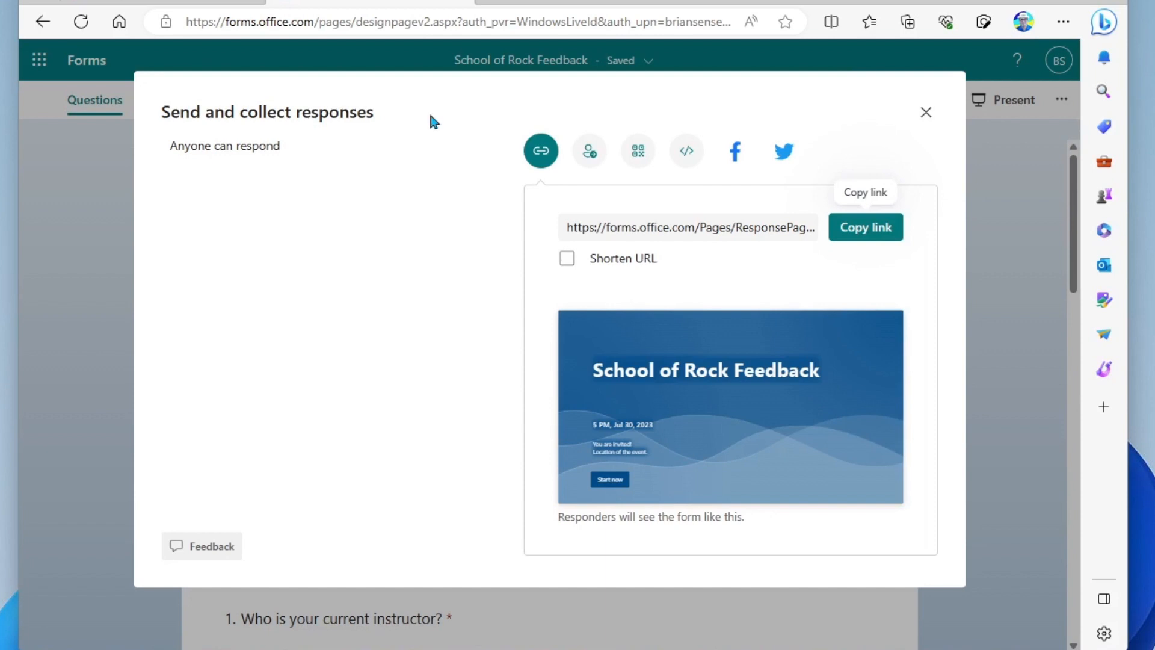
pyautogui.moveTo(434, 131)
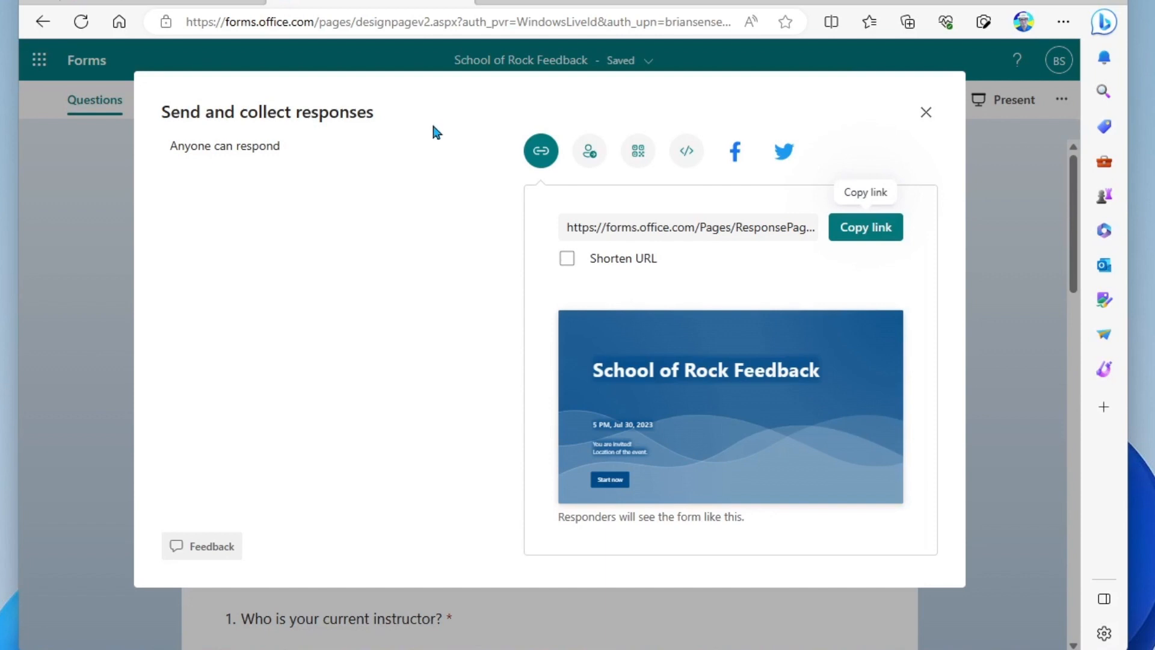
pyautogui.moveTo(504, 164)
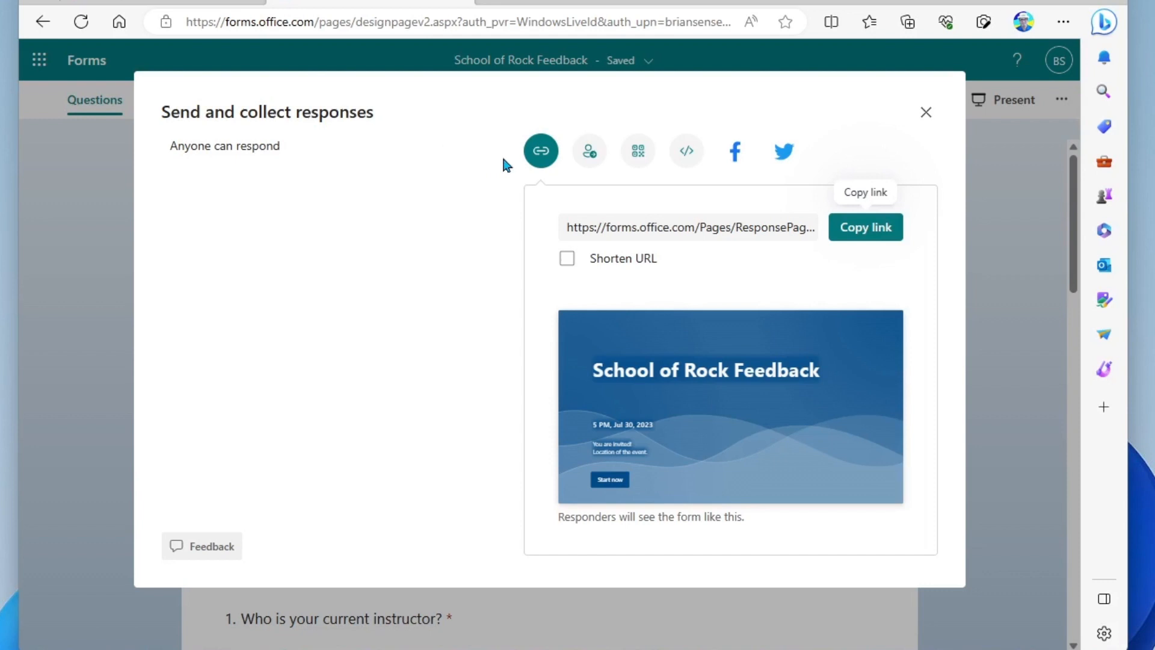
pyautogui.moveTo(500, 204)
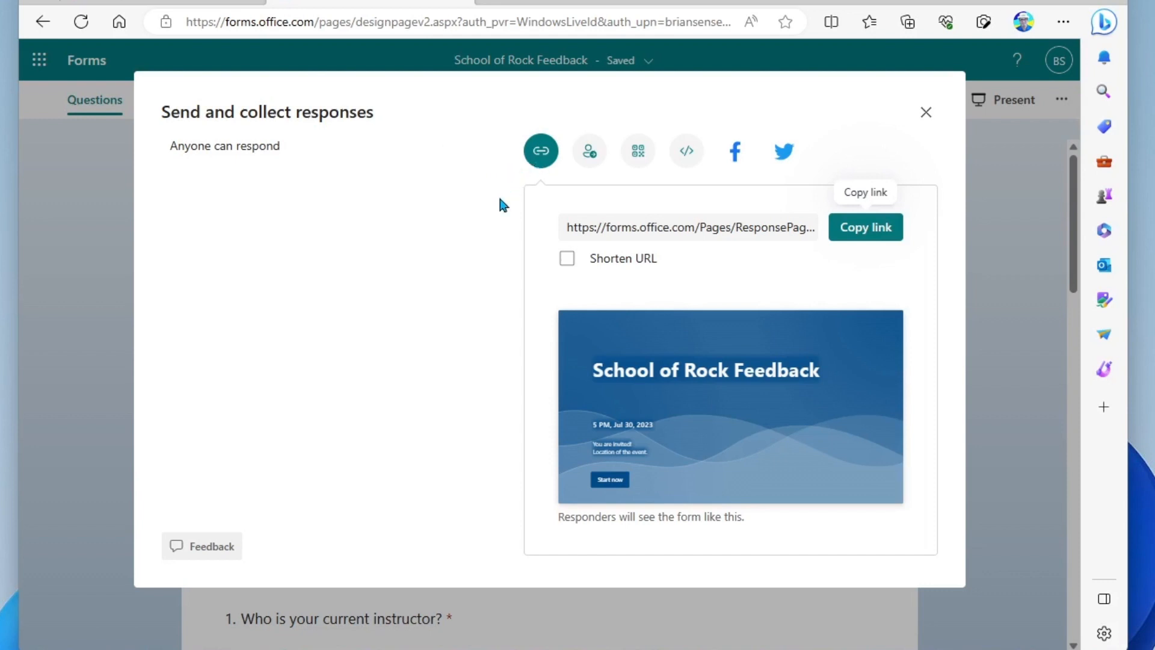
pyautogui.click(865, 228)
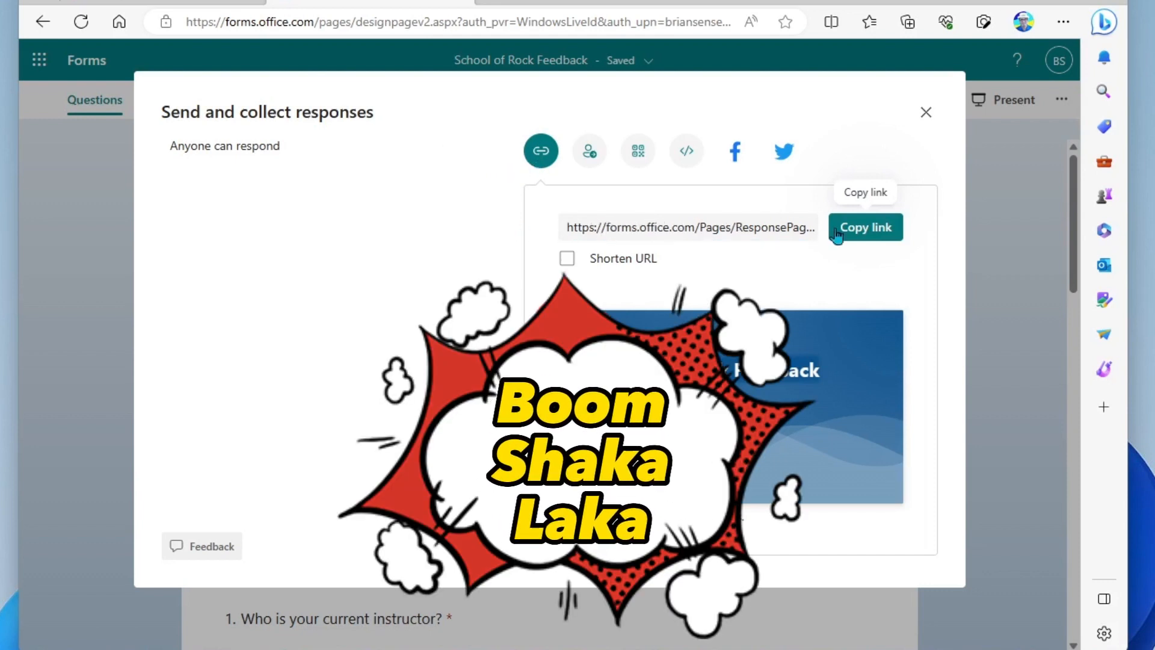
pyautogui.click(865, 228)
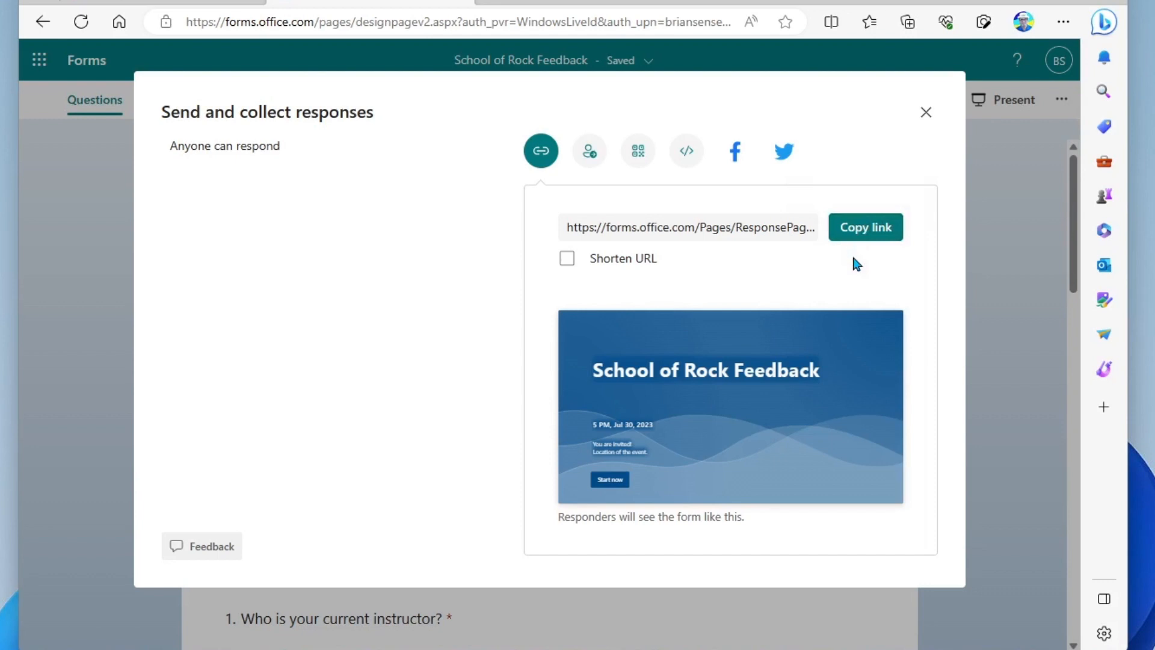
pyautogui.click(566, 259)
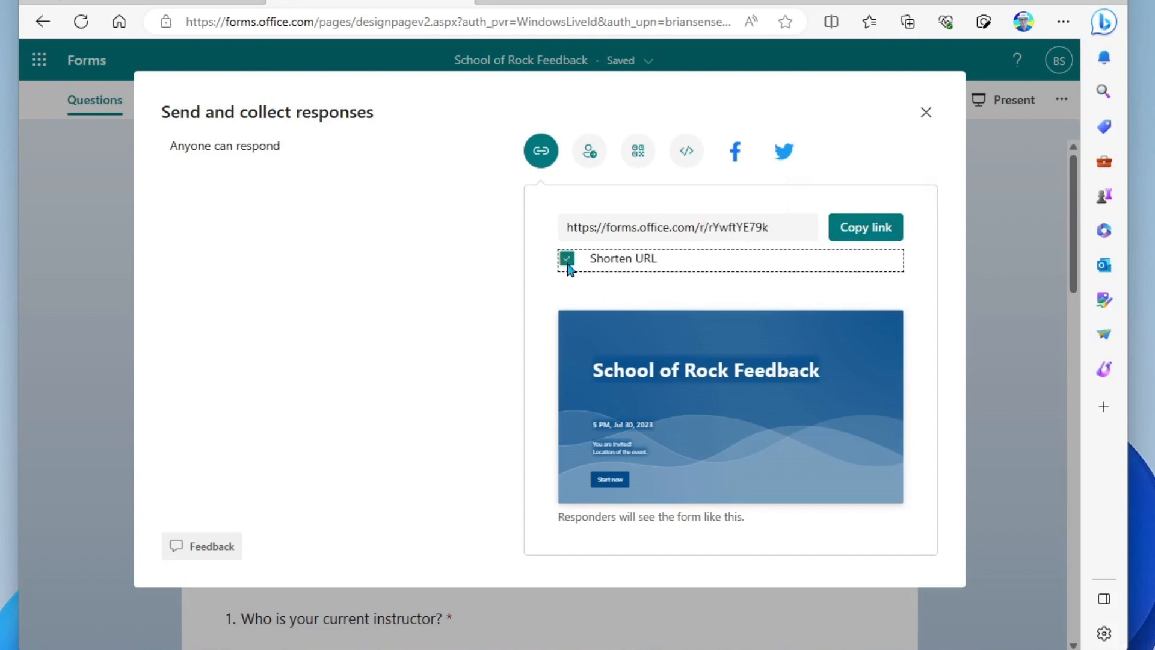
# Switch to the email invitation option with the recipient address field active
pyautogui.click(588, 150)
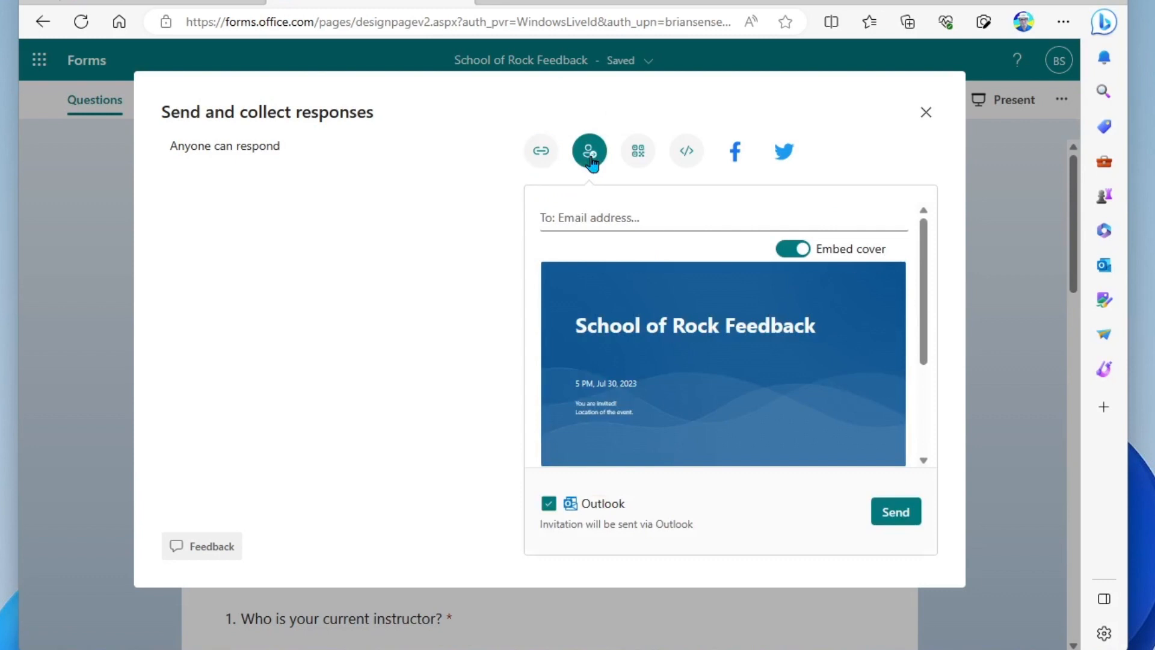
pyautogui.moveTo(502, 221)
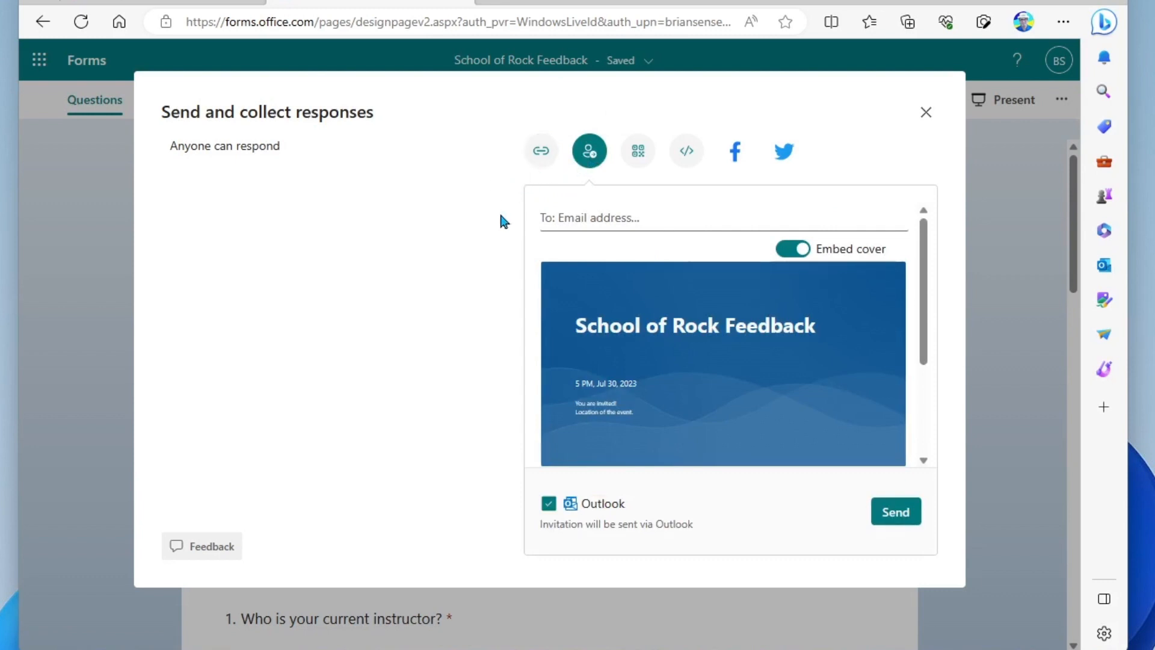
pyautogui.click(648, 218)
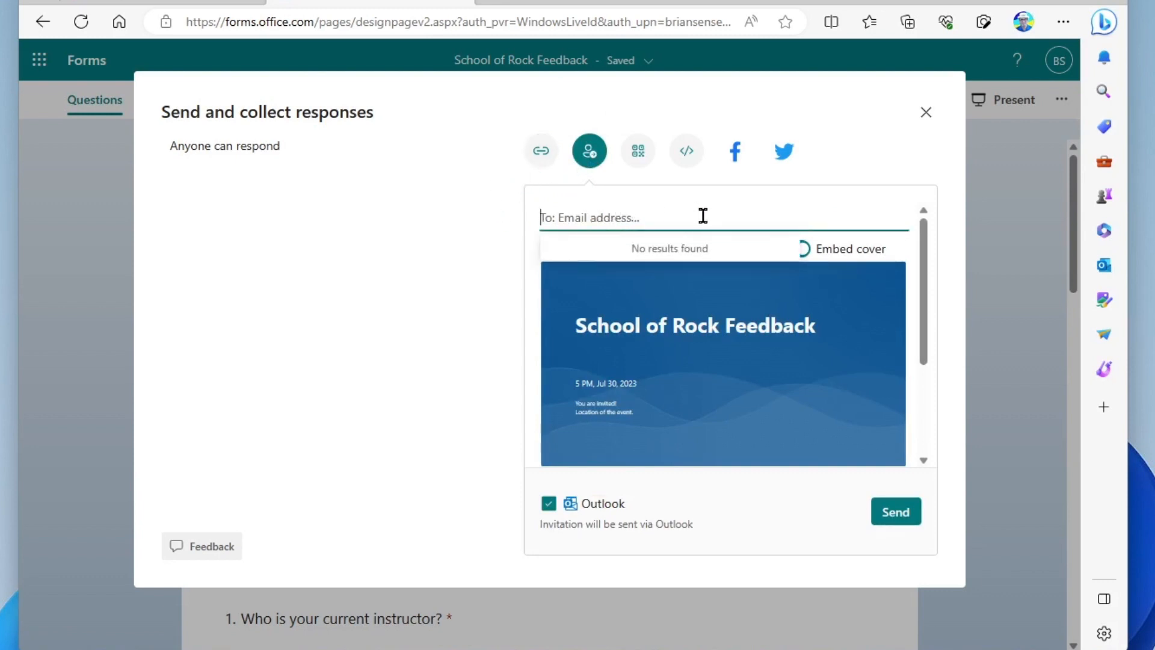
pyautogui.moveTo(470, 251)
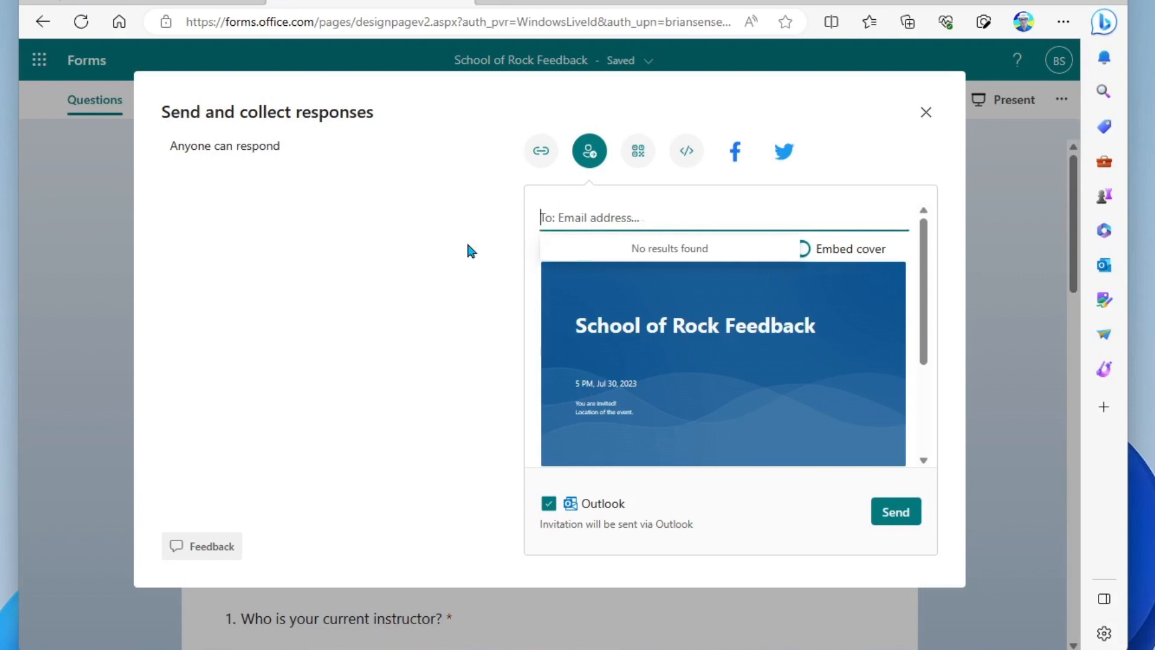
pyautogui.moveTo(894, 511)
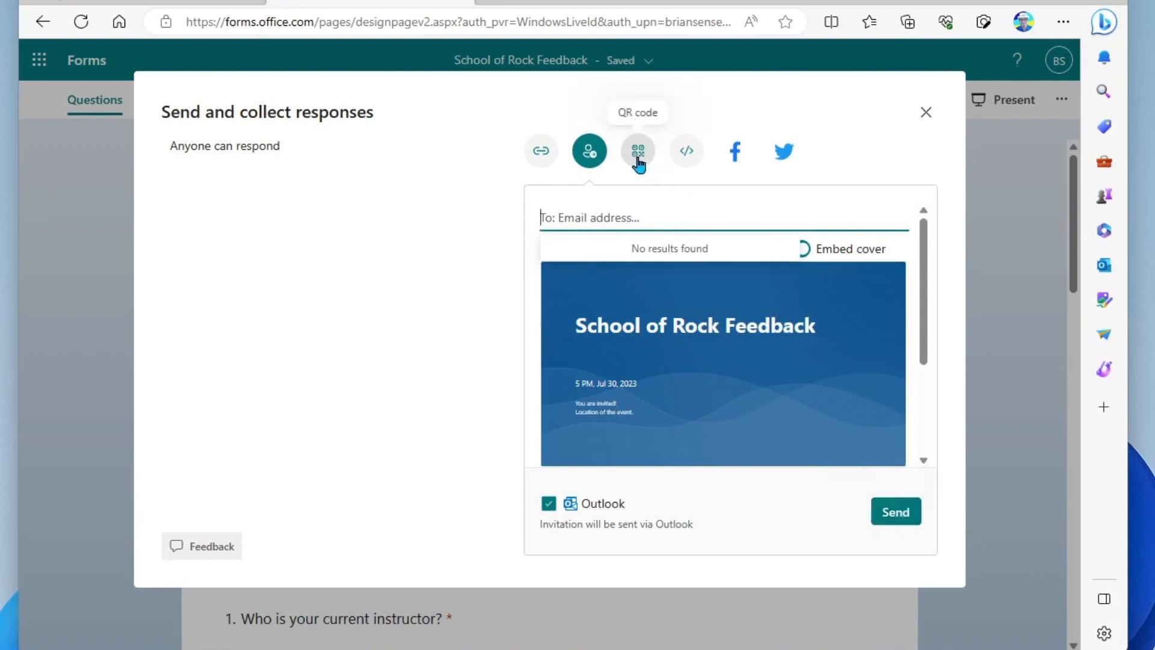
# Display the downloadable QR code for the School of Rock Feedback form
pyautogui.click(636, 151)
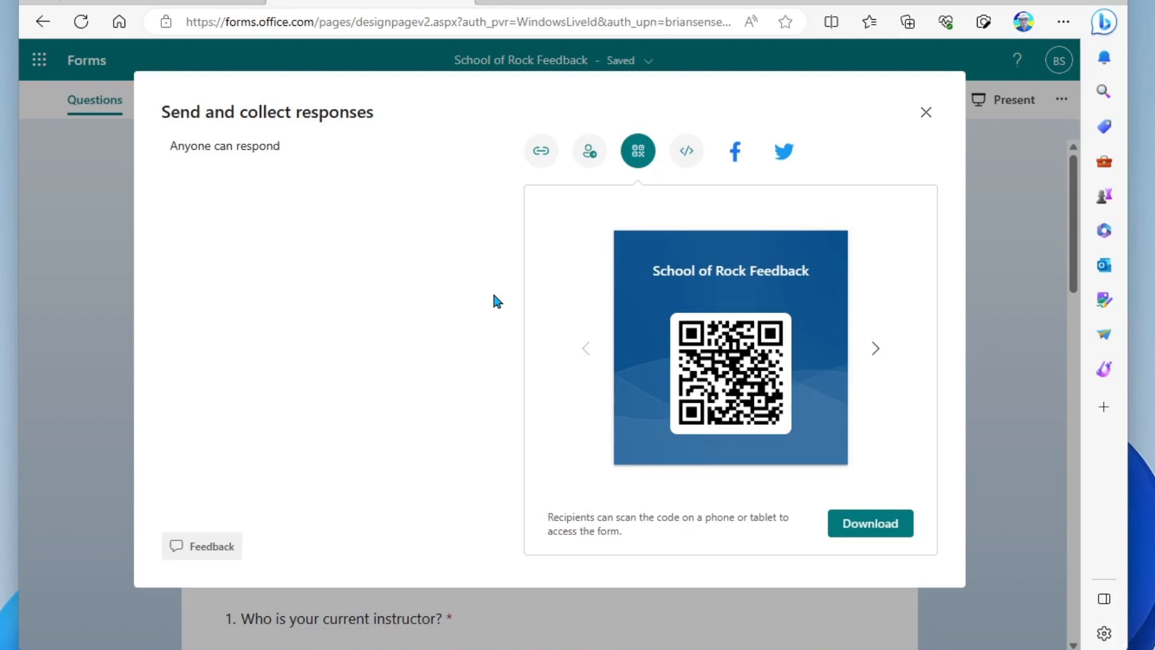
pyautogui.moveTo(684, 152)
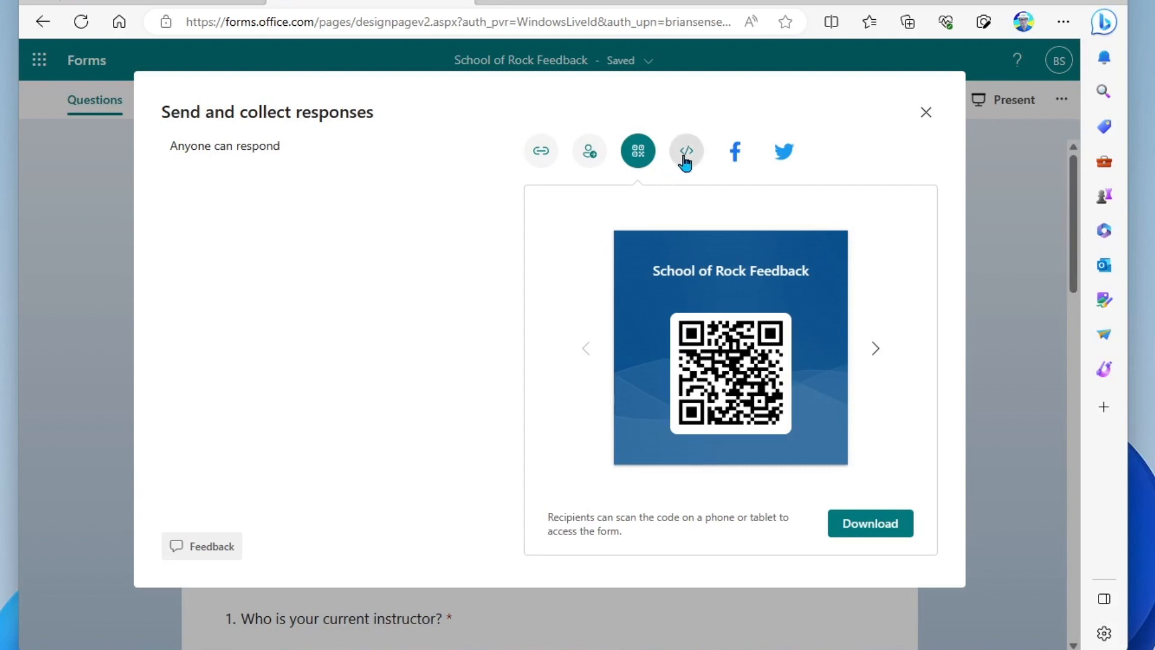
# View the iframe embed code, then return to the shortened form link
pyautogui.click(685, 152)
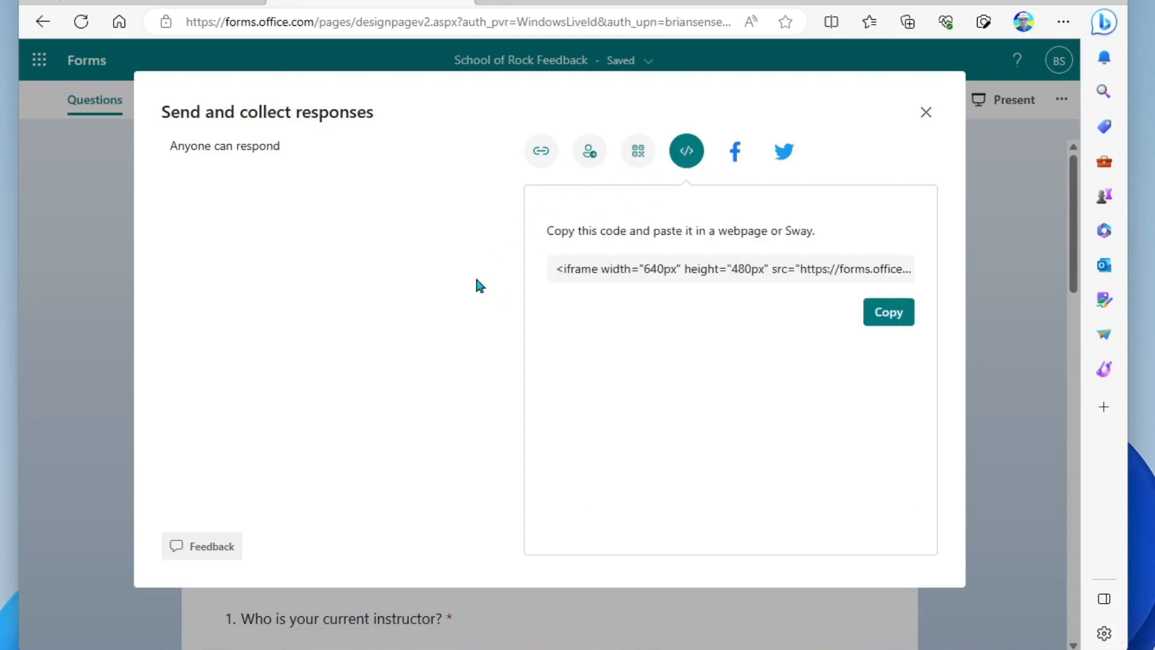
pyautogui.moveTo(471, 333)
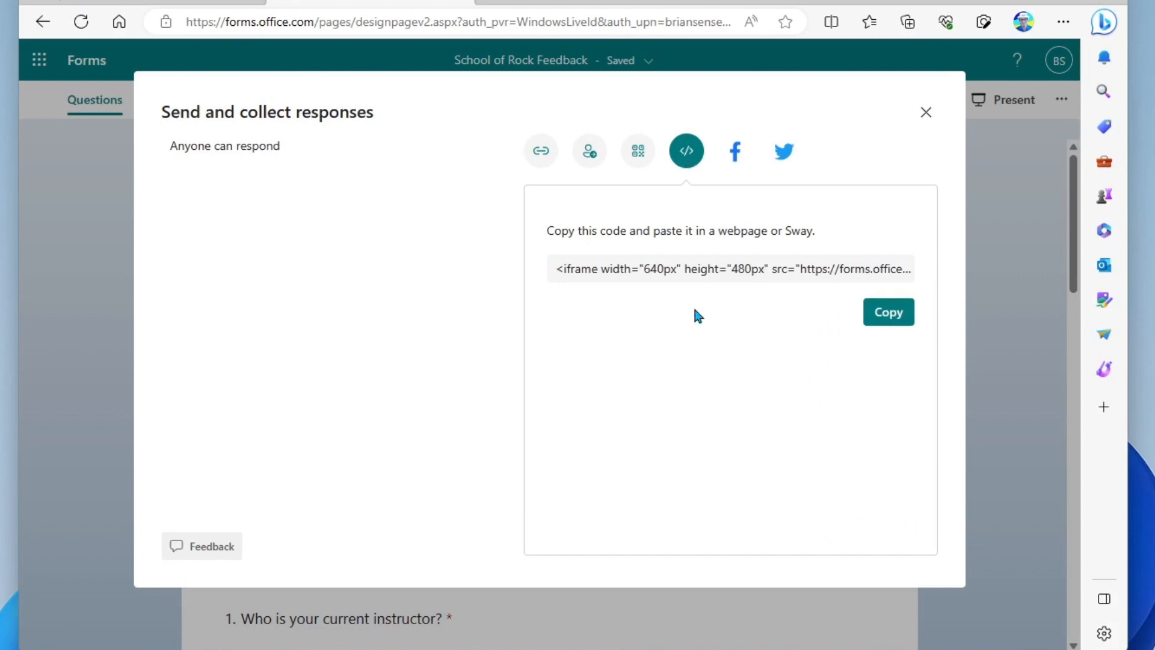
pyautogui.moveTo(497, 232)
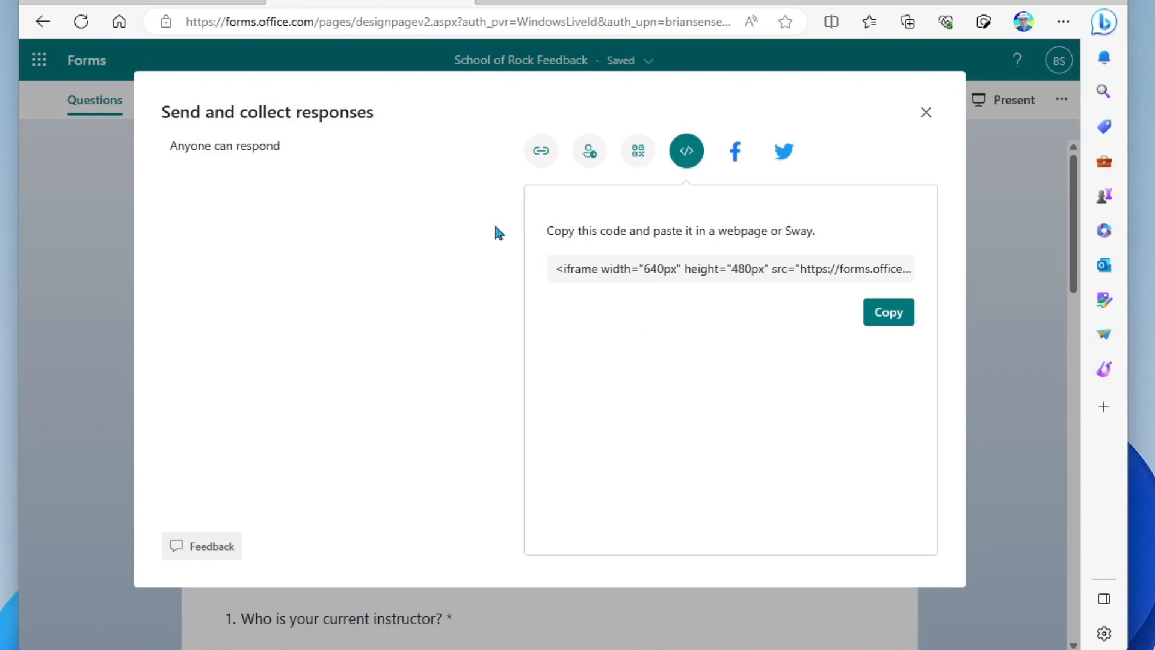
pyautogui.moveTo(783, 151)
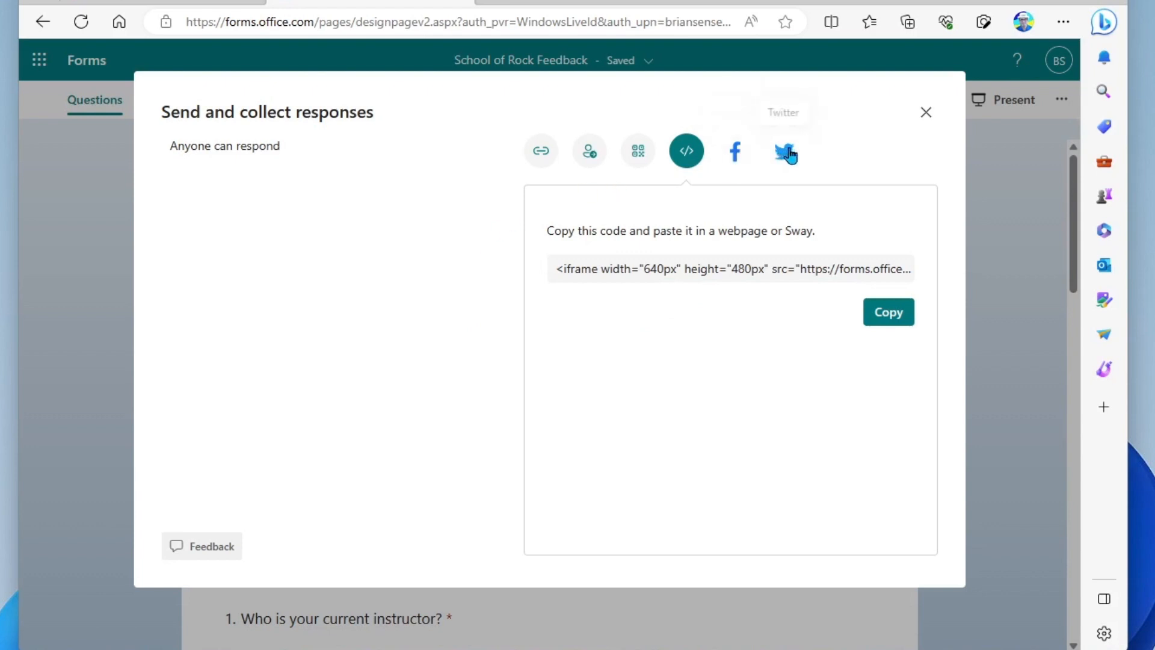
pyautogui.moveTo(851, 160)
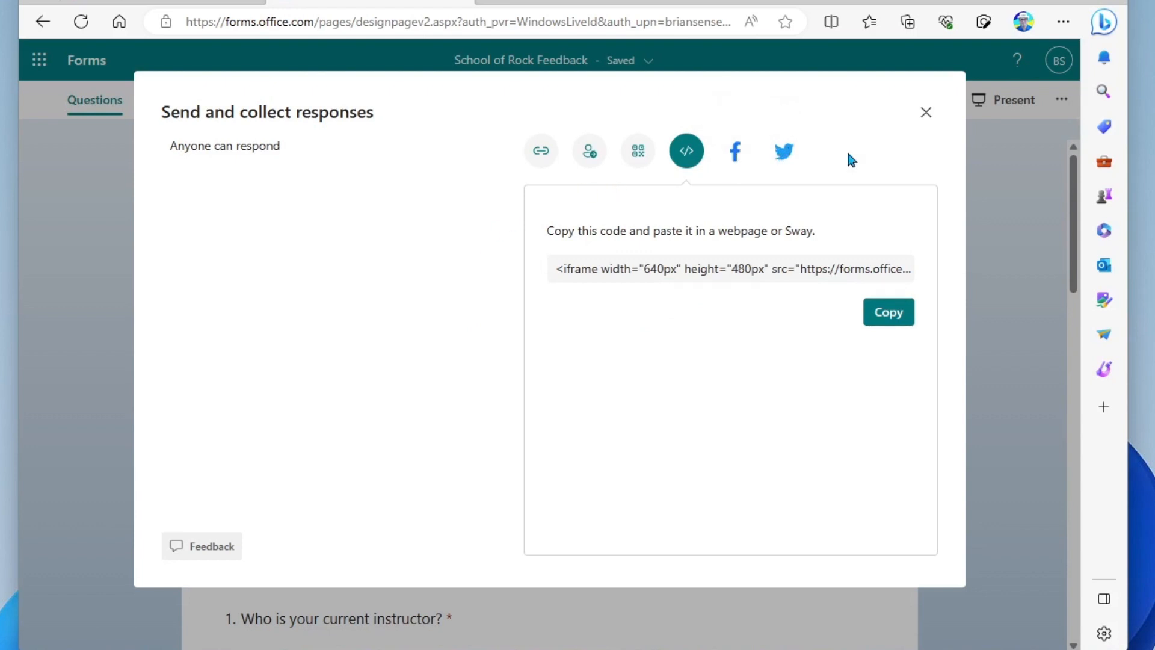
pyautogui.click(540, 150)
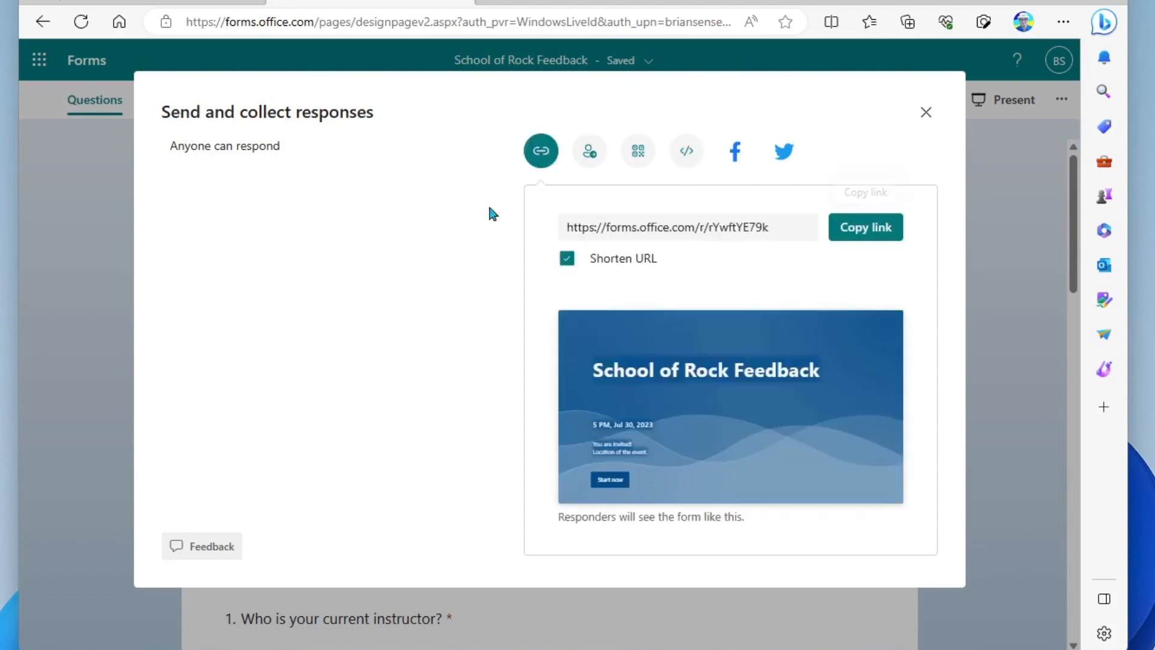
# Copy the shortened form link so it is ready to paste
pyautogui.click(865, 227)
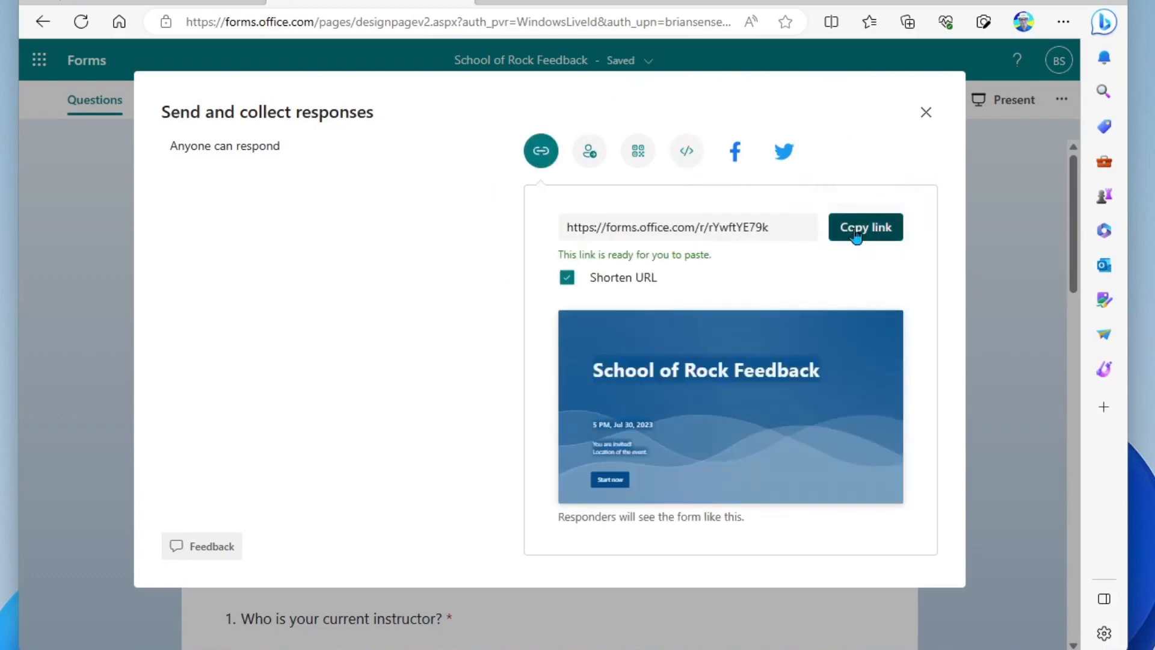
pyautogui.click(865, 227)
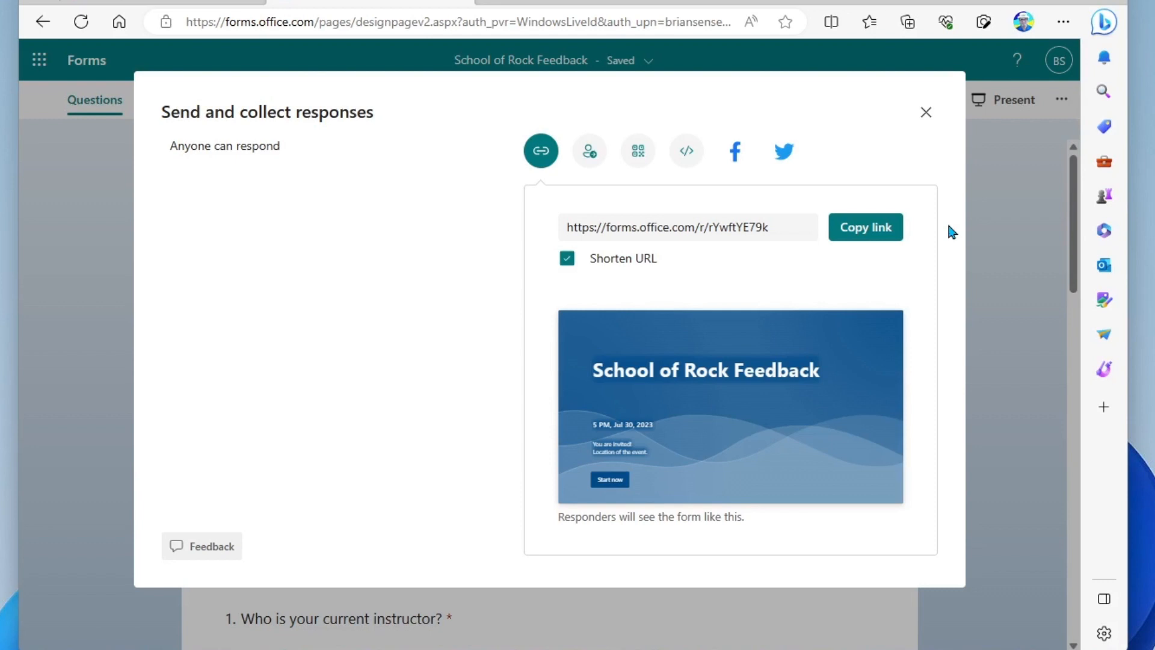
pyautogui.moveTo(956, 214)
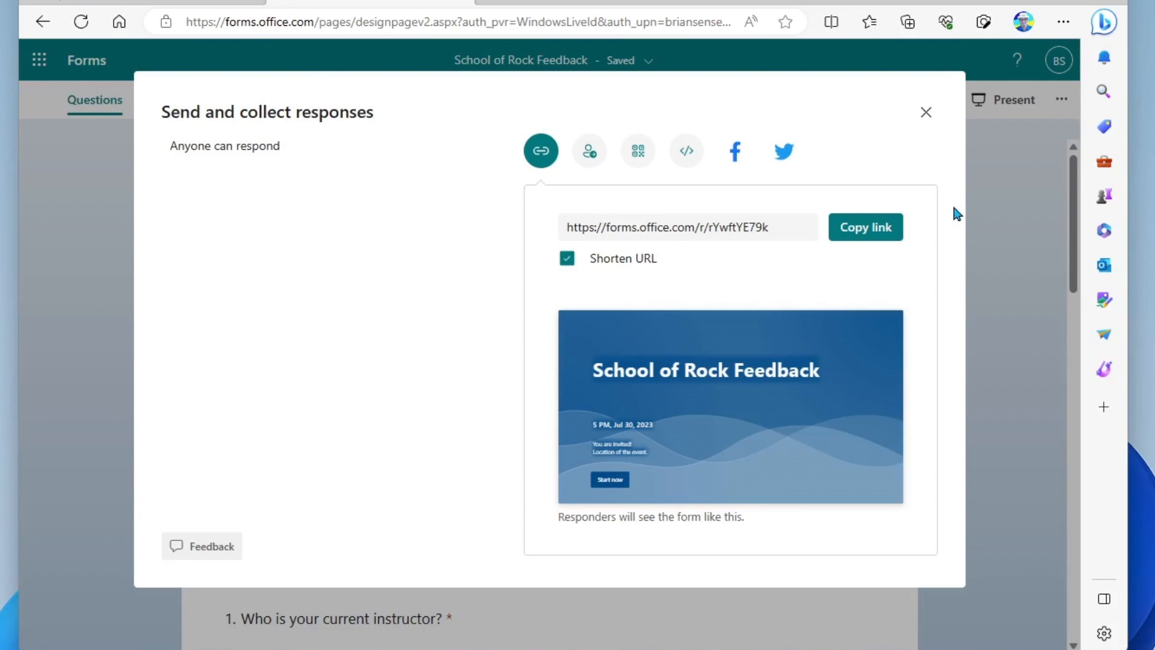